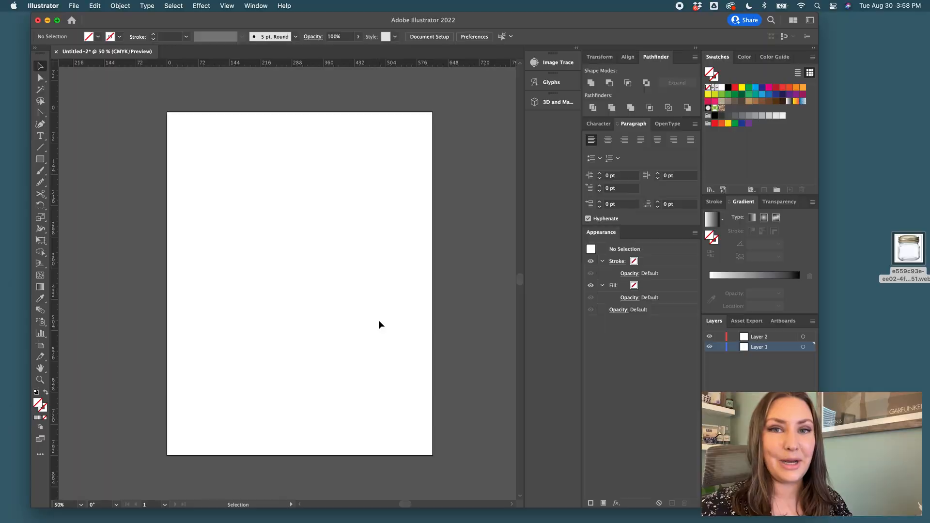
# - Drop the glass jar photo on the artboard, lock its layer, and add a layer named 'artwork'
pyautogui.moveTo(908, 249); pyautogui.dragTo(343, 285)
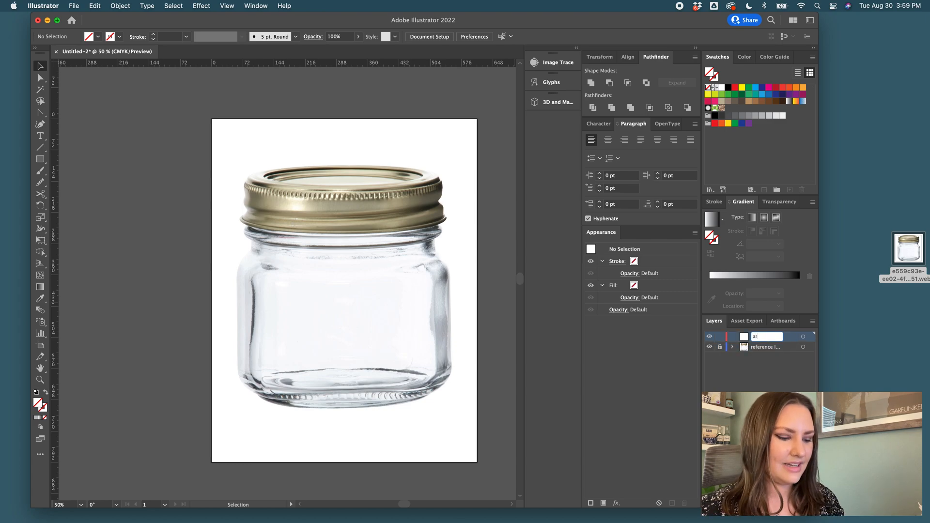
pyautogui.write('artwork')
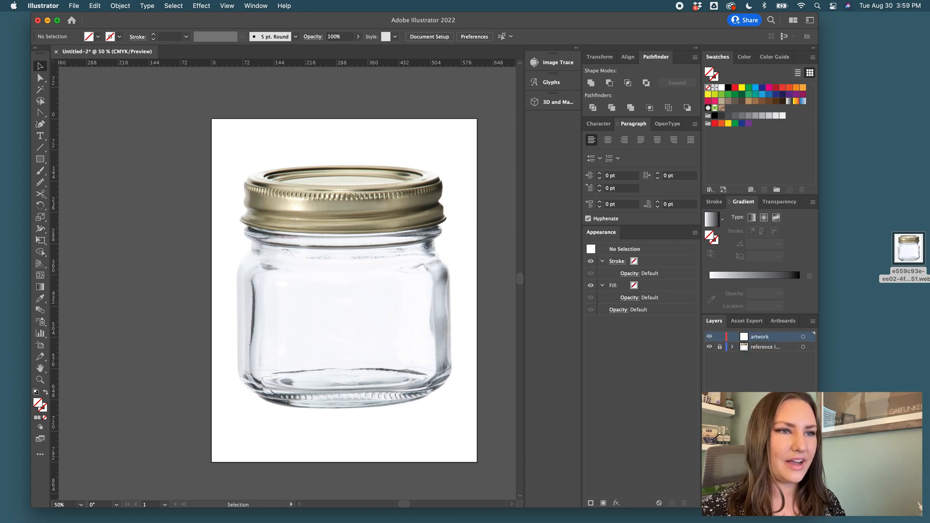
pyautogui.moveTo(505, 335)
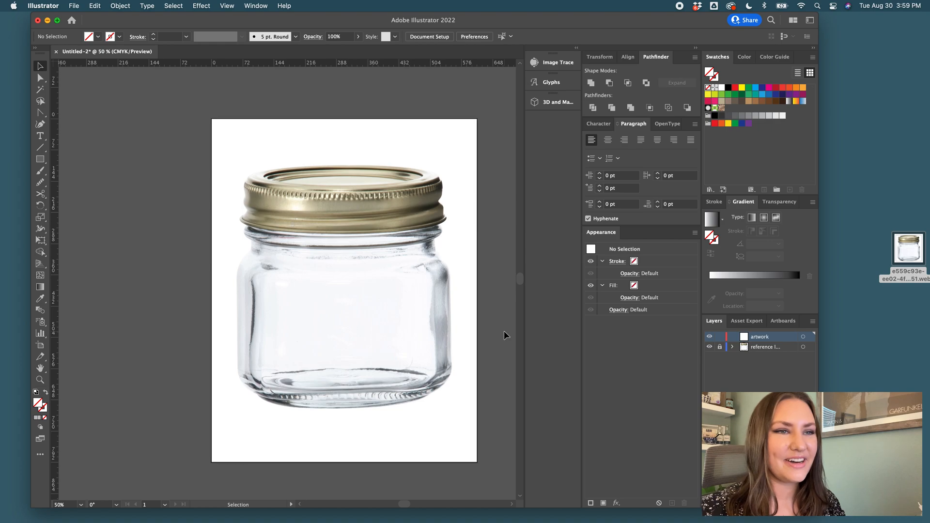
pyautogui.moveTo(201, 203)
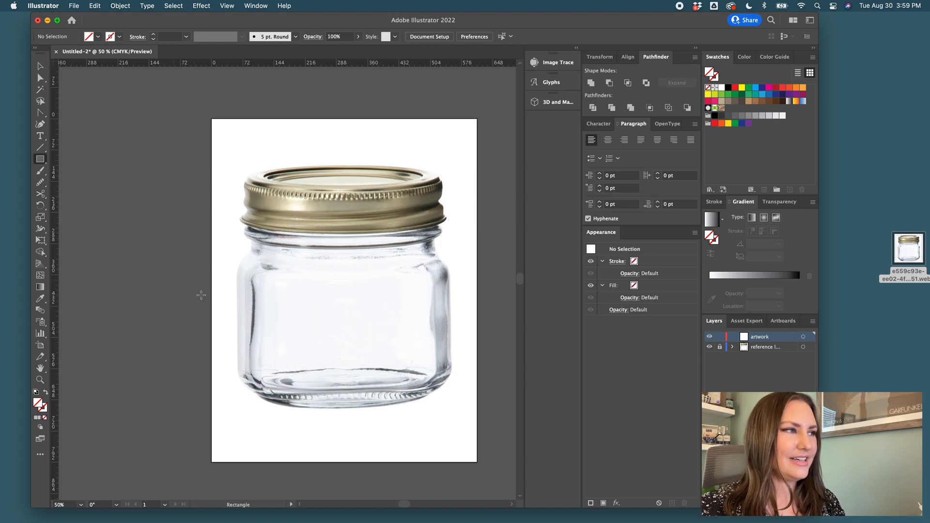
# - Drag a rectangle over the glass body of the jar photo
pyautogui.moveTo(236, 265); pyautogui.dragTo(287, 298)
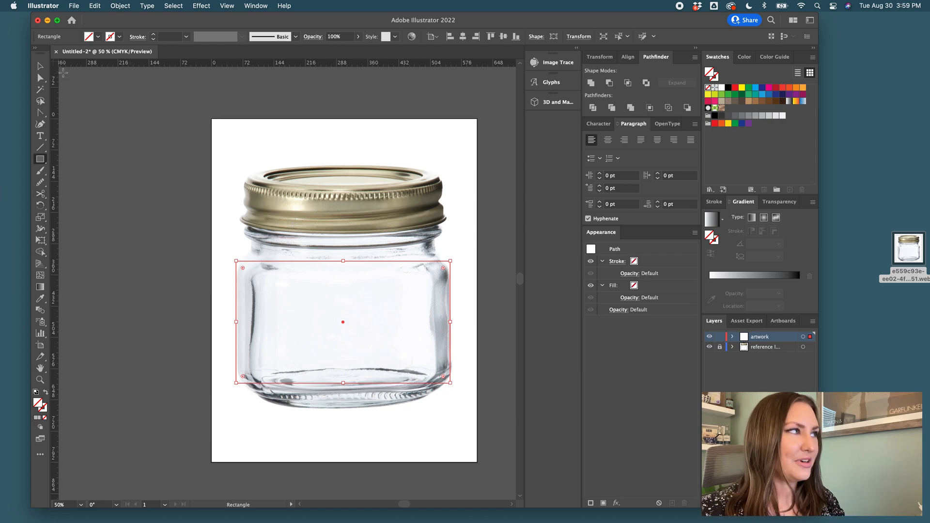
pyautogui.click(39, 67)
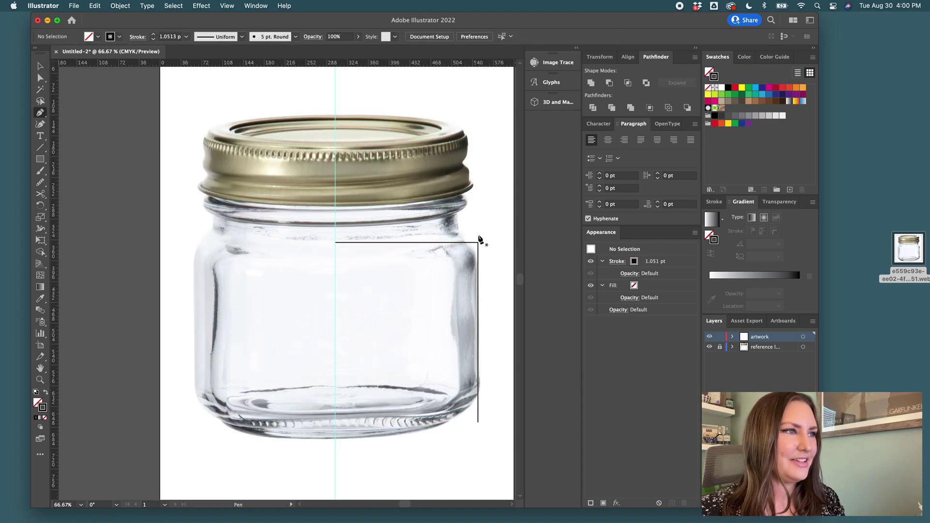
# - Round the profile's upper corner and extend the path up the shoulder to the lid edge
pyautogui.click(478, 422)
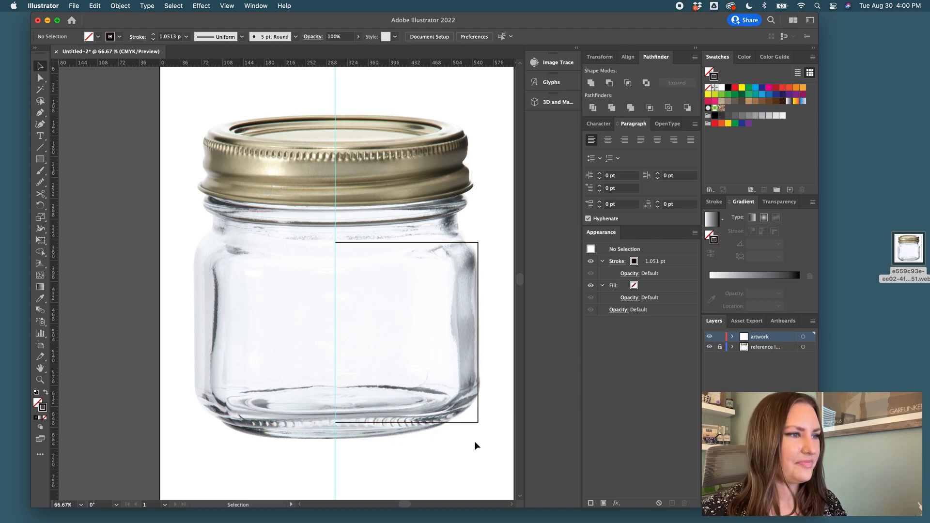
pyautogui.click(40, 78)
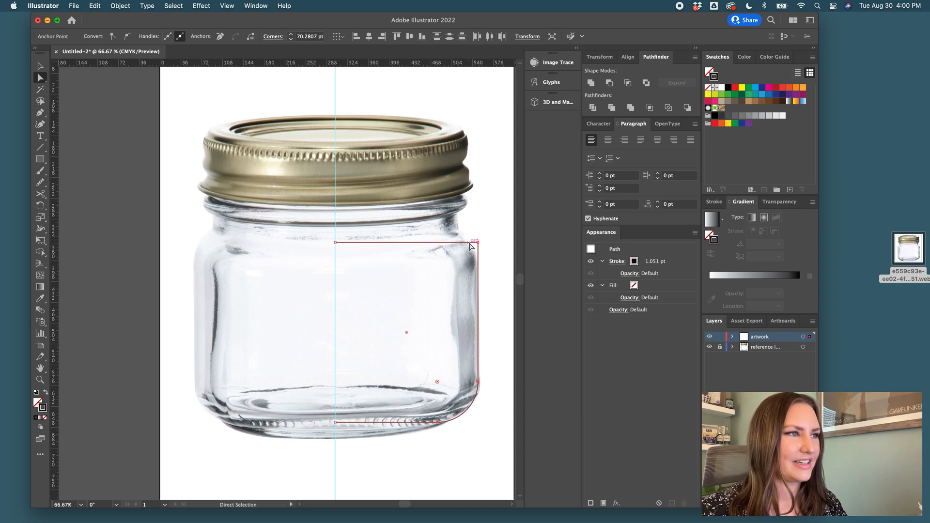
pyautogui.moveTo(472, 244); pyautogui.dragTo(464, 265)
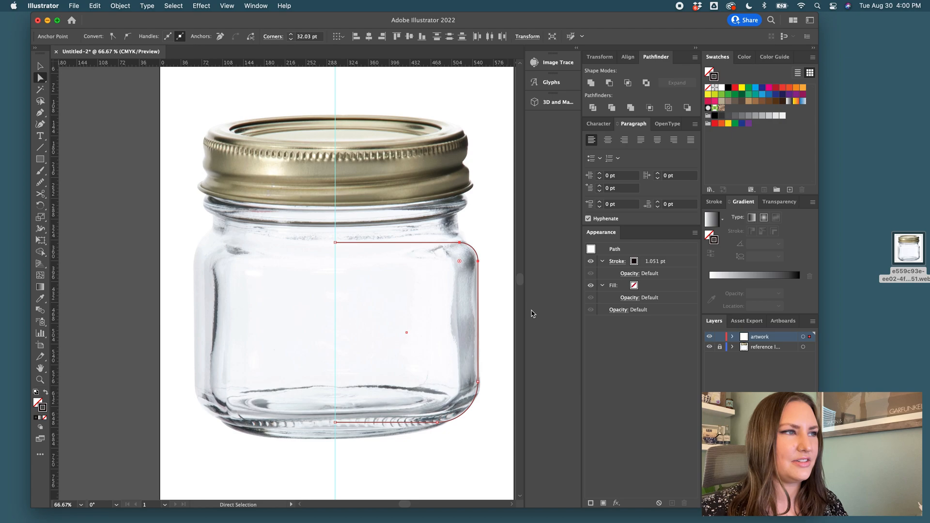
pyautogui.moveTo(338, 255)
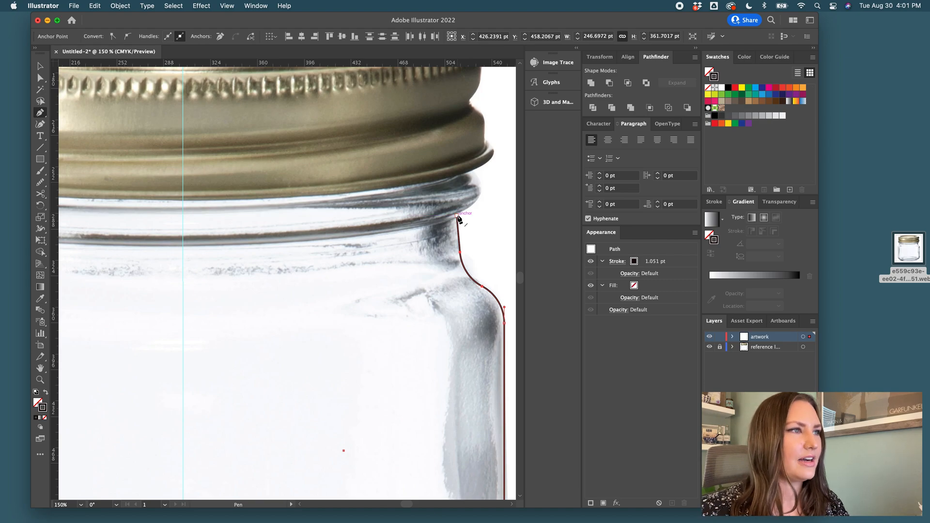
pyautogui.moveTo(460, 214); pyautogui.dragTo(481, 188)
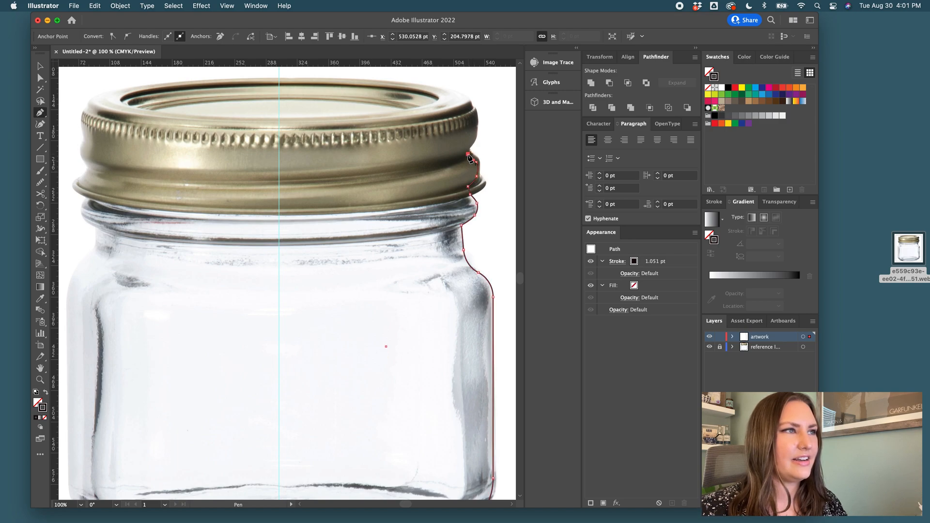
pyautogui.moveTo(471, 156); pyautogui.dragTo(453, 156)
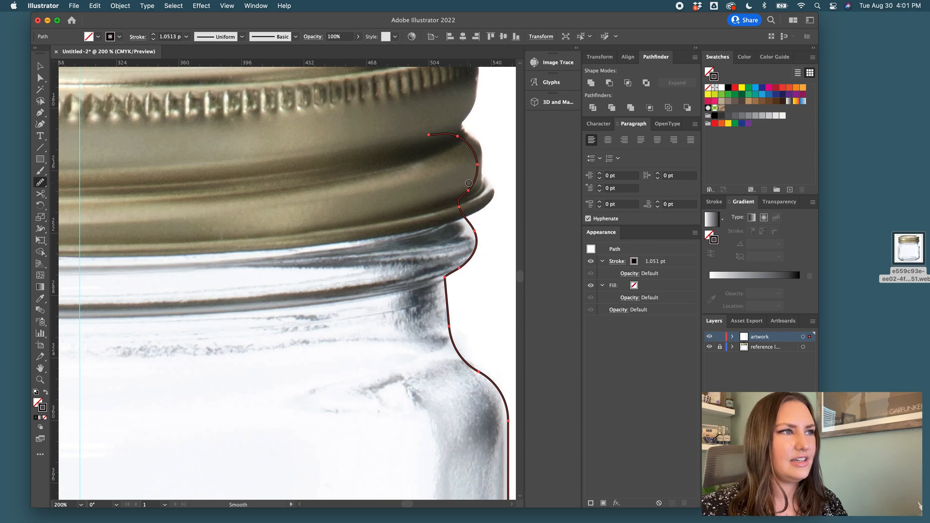
# - Smooth the lid-rim curve and reposition the neck corner and bottom base anchors
pyautogui.moveTo(468, 183); pyautogui.dragTo(474, 174)
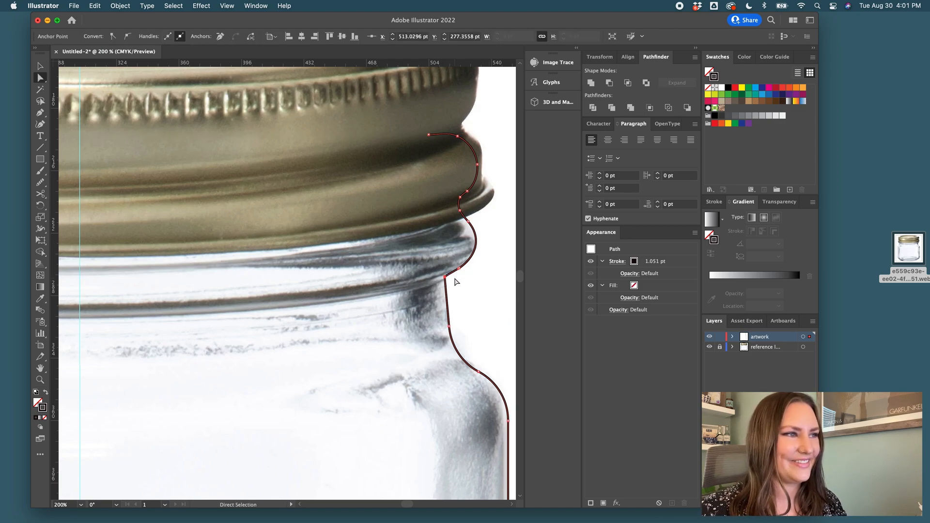
pyautogui.click(451, 277)
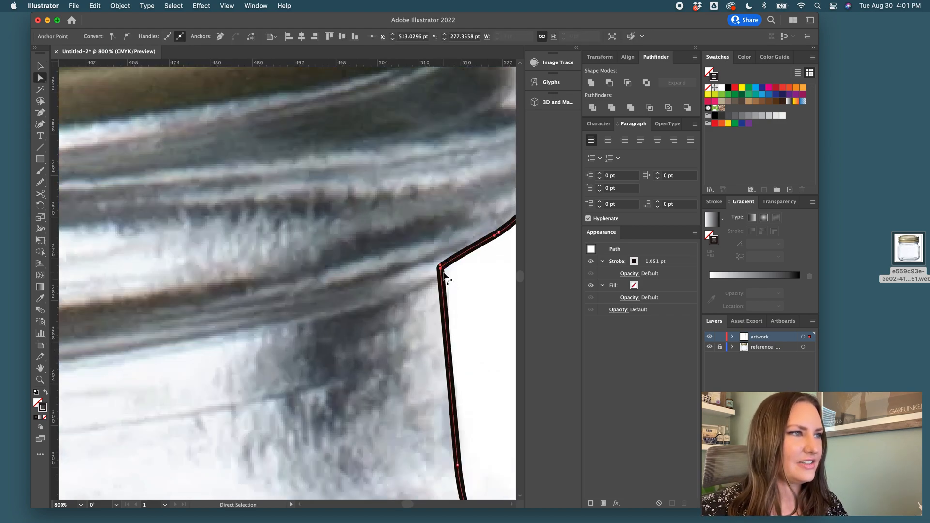
pyautogui.moveTo(443, 277); pyautogui.dragTo(480, 290)
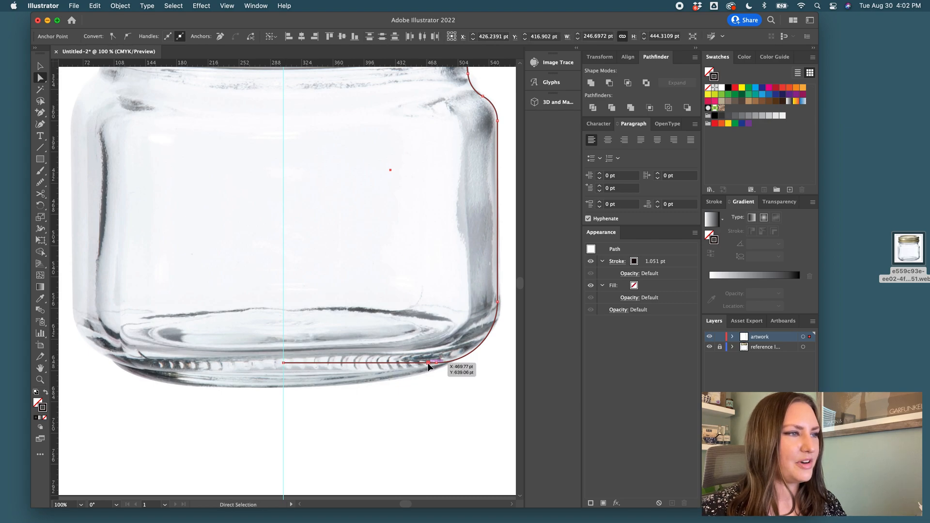
pyautogui.moveTo(430, 363); pyautogui.dragTo(429, 380)
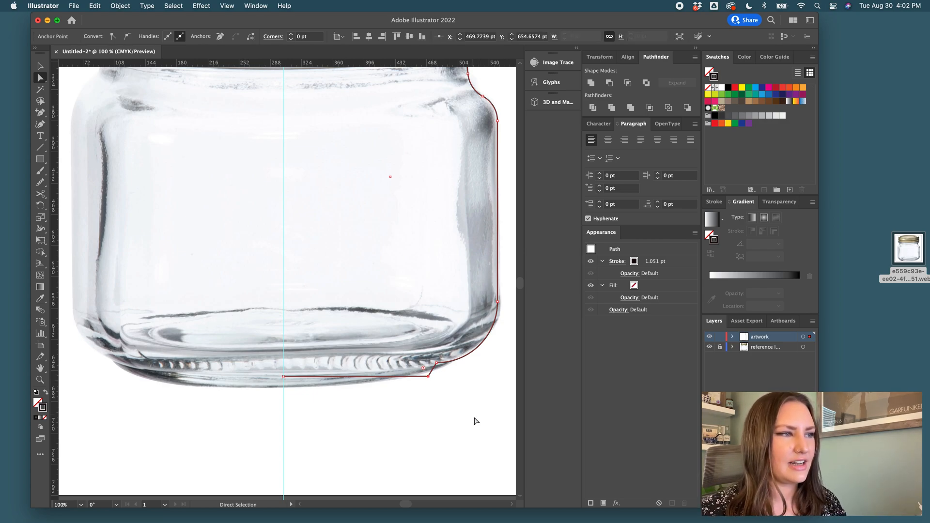
pyautogui.moveTo(428, 377)
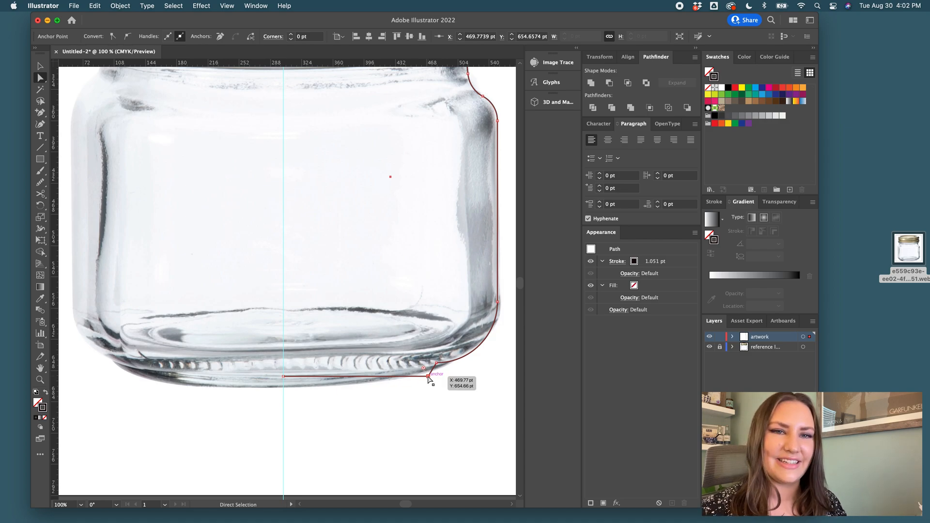
pyautogui.moveTo(428, 377); pyautogui.dragTo(414, 353)
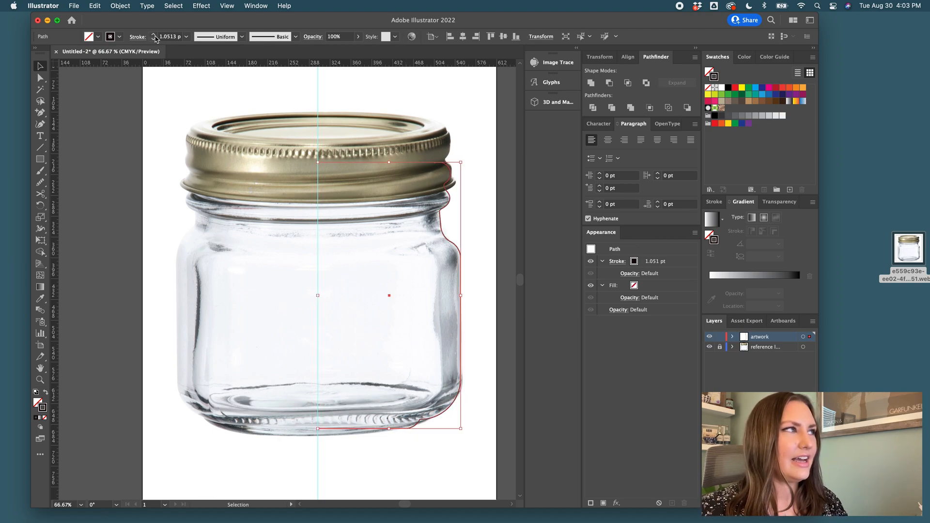
# - Raise the profile stroke to 11 pt and outline the stroke into a filled shape
pyautogui.write('9 pt')
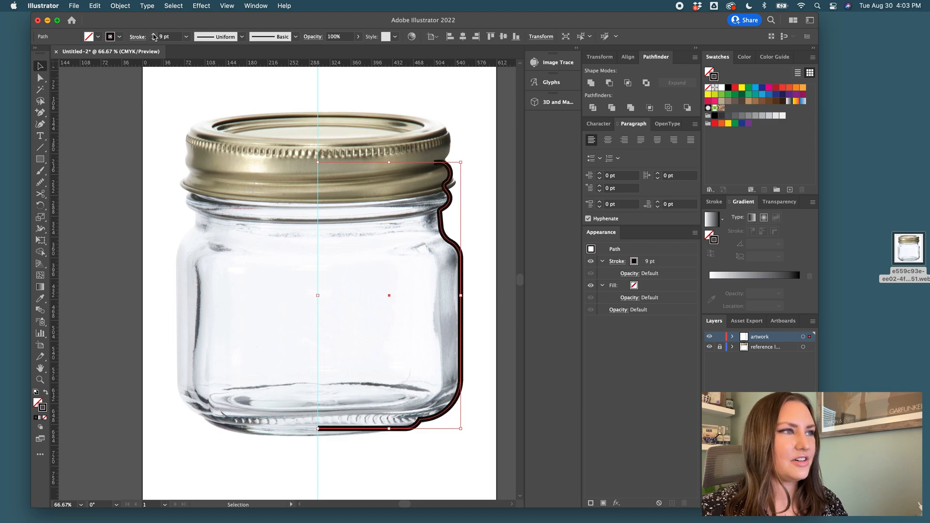
pyautogui.click(154, 34)
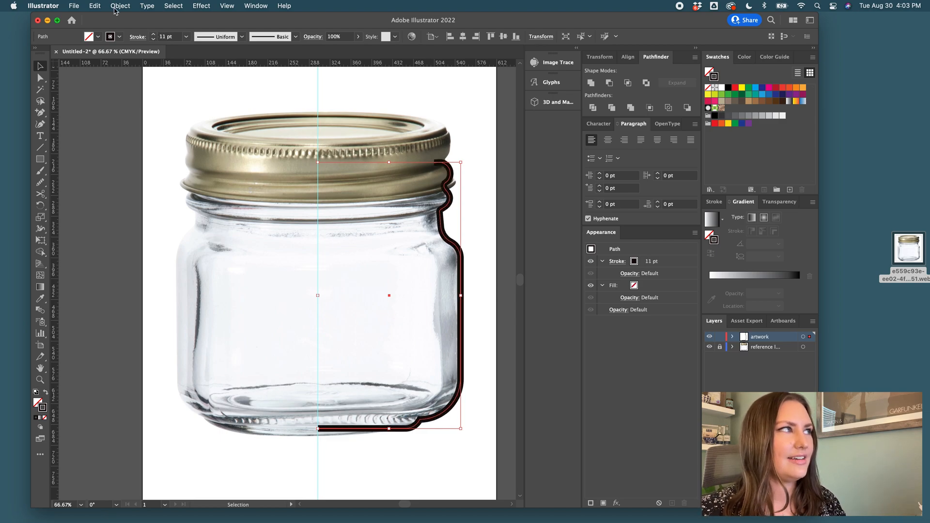
pyautogui.click(120, 5)
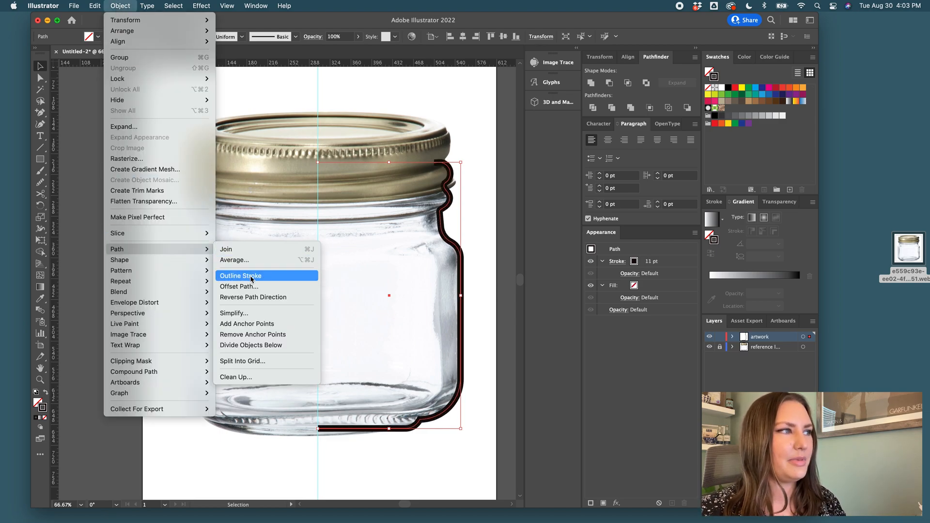
pyautogui.click(241, 276)
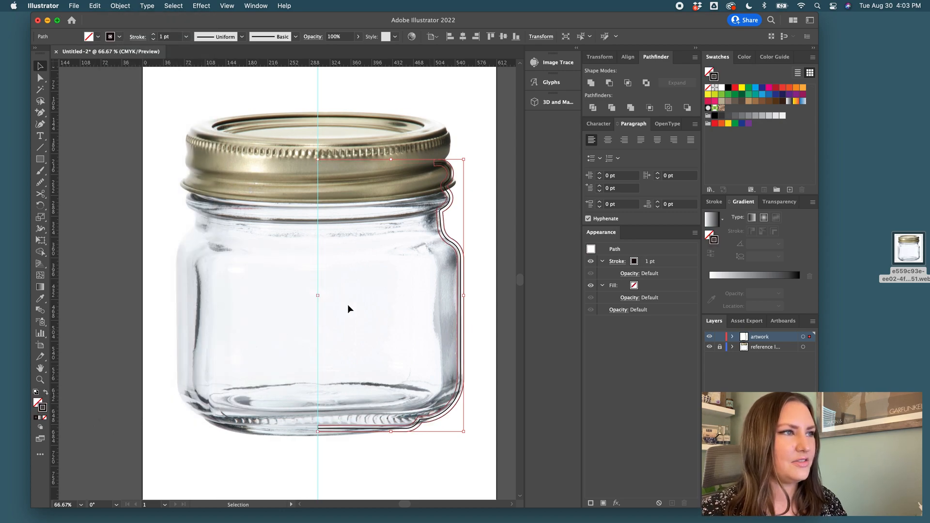
pyautogui.click(41, 193)
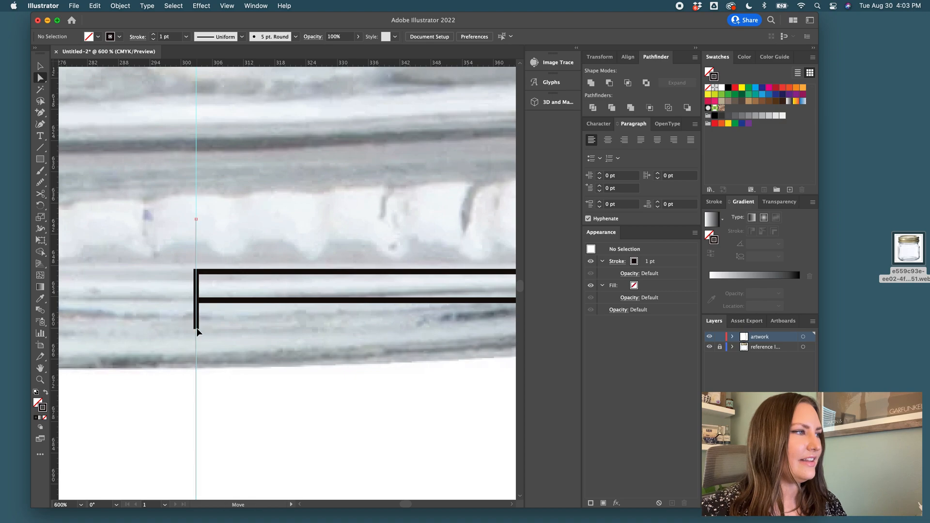
# - Select the outlined profile and delete the extra anchor points near the lid
pyautogui.click(196, 327)
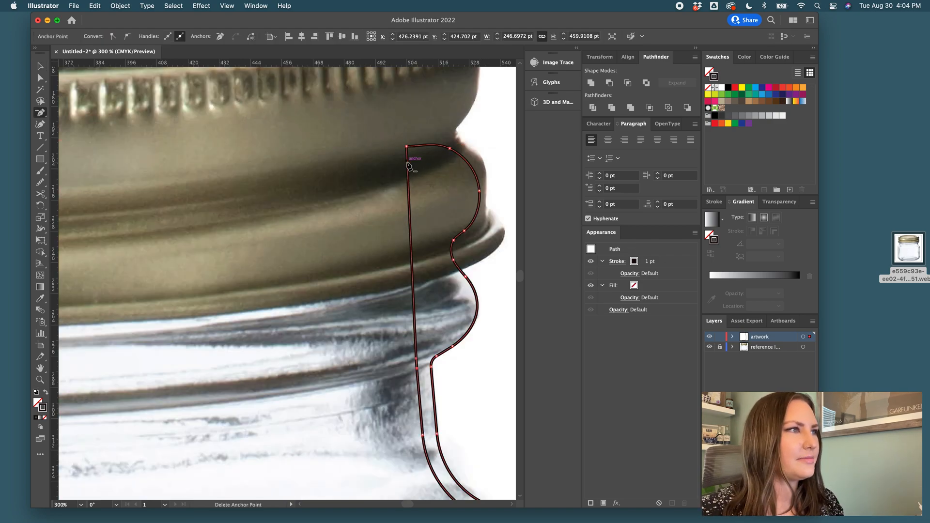
pyautogui.moveTo(408, 159); pyautogui.dragTo(421, 161)
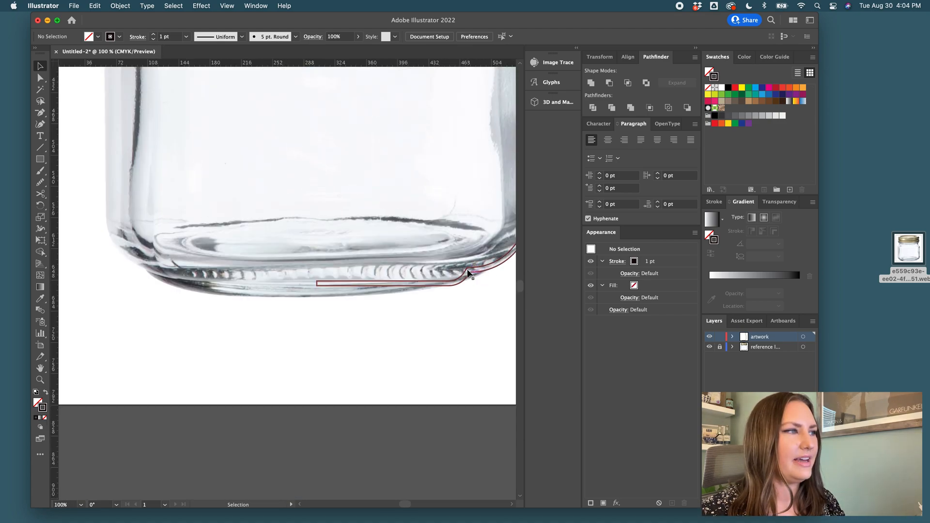
# - Add a point at the jar's foot and round its inner notch corner to 4 pt
pyautogui.scroll(-3)
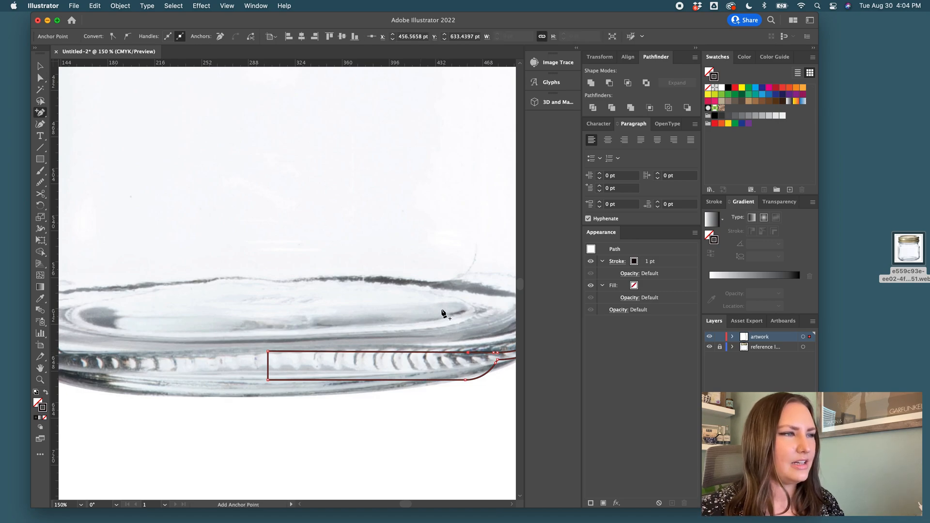
pyautogui.moveTo(282, 356)
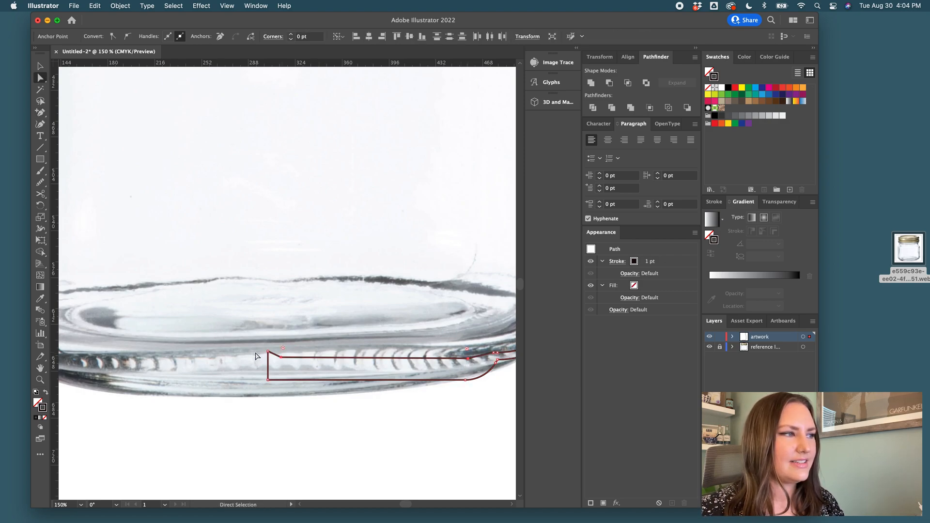
pyautogui.moveTo(267, 359); pyautogui.dragTo(275, 362)
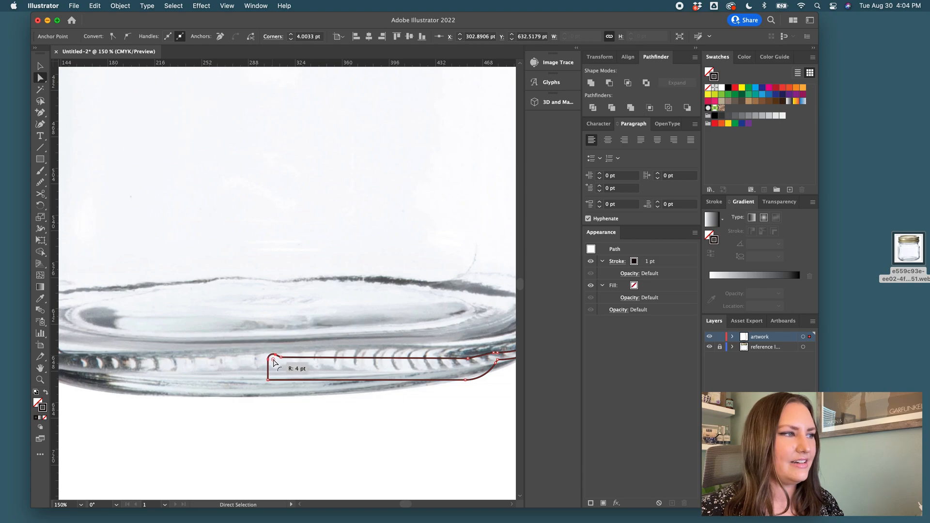
pyautogui.click(268, 360)
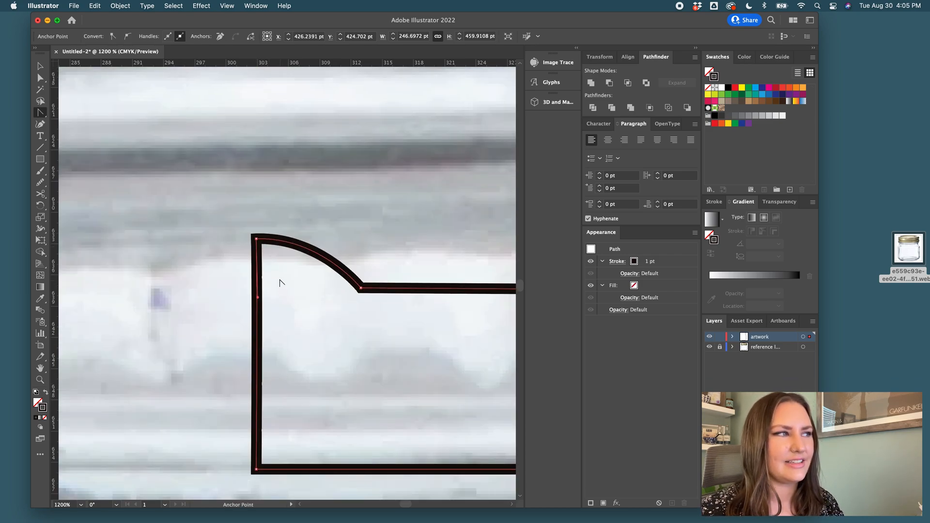
pyautogui.moveTo(203, 254)
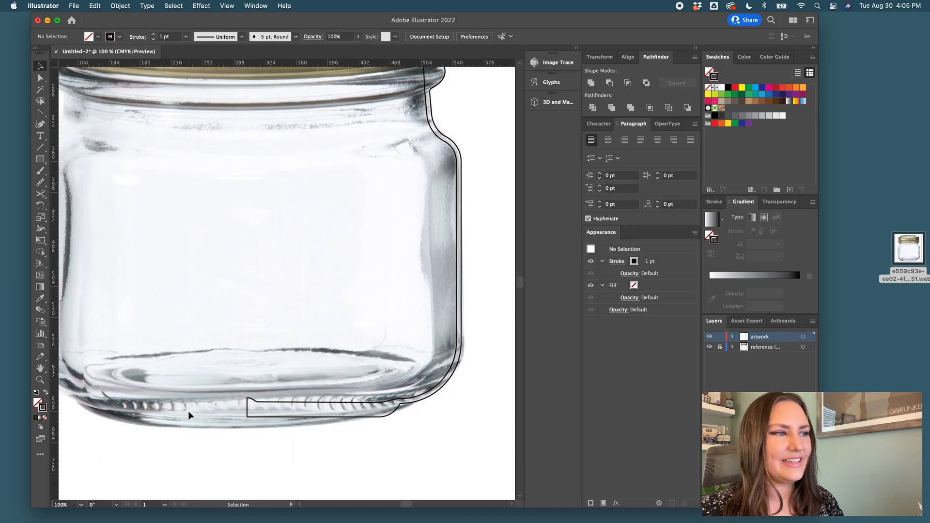
pyautogui.moveTo(291, 430)
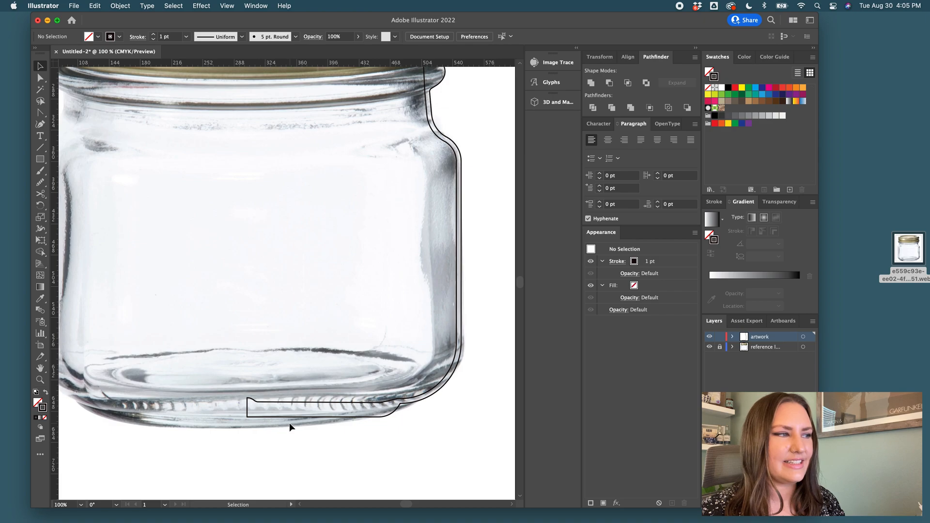
pyautogui.moveTo(384, 436)
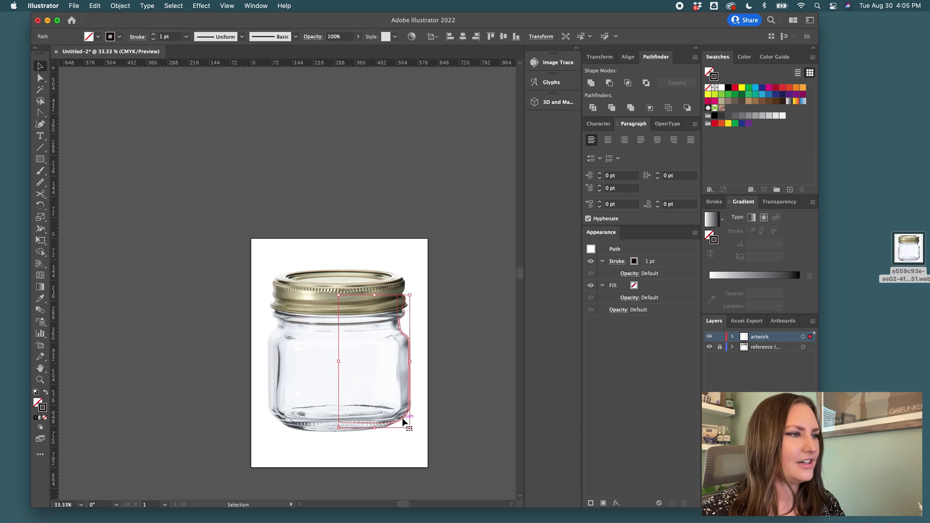
# - Drag the jar profile onto the pasteboard left of the artboard
pyautogui.moveTo(373, 361); pyautogui.dragTo(201, 361)
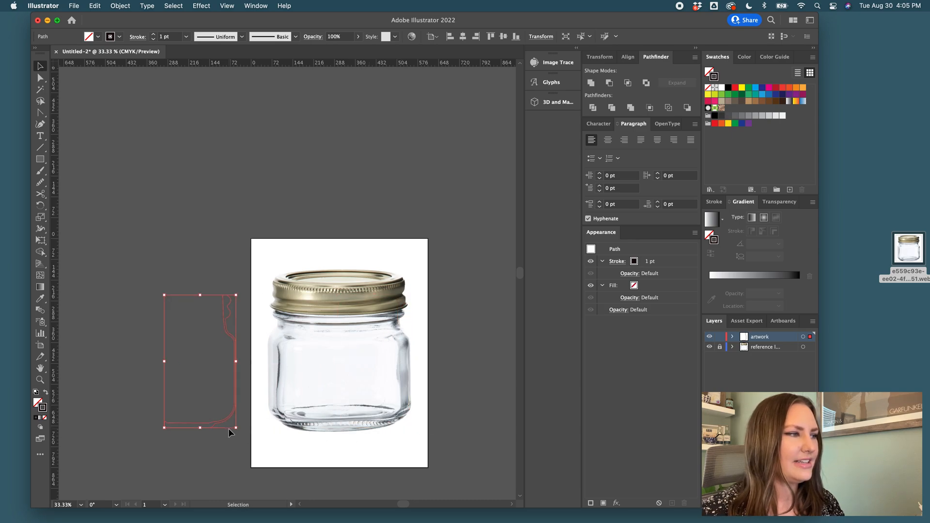
pyautogui.moveTo(370, 317)
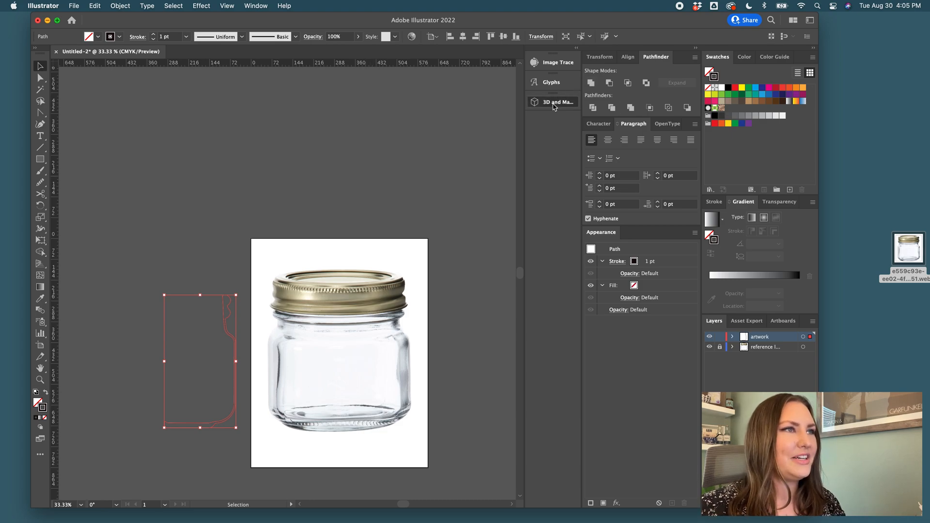
# - Revolve the profile 360° via 3D and Materials and swap fill and stroke for gray
pyautogui.click(556, 102)
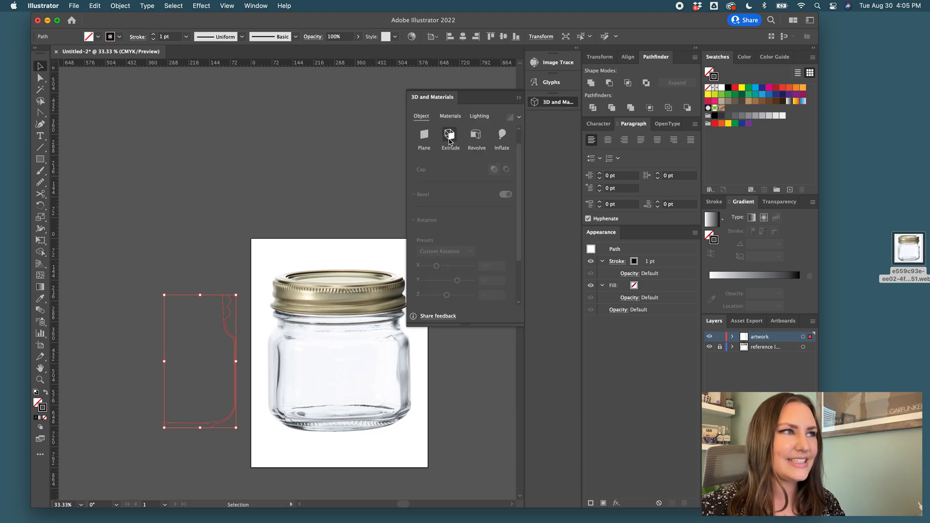
pyautogui.click(476, 137)
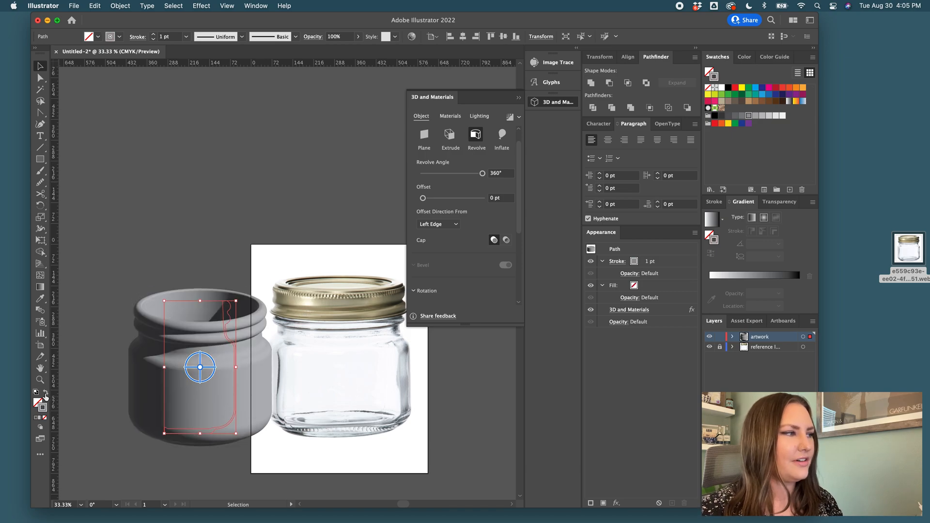
pyautogui.click(744, 57)
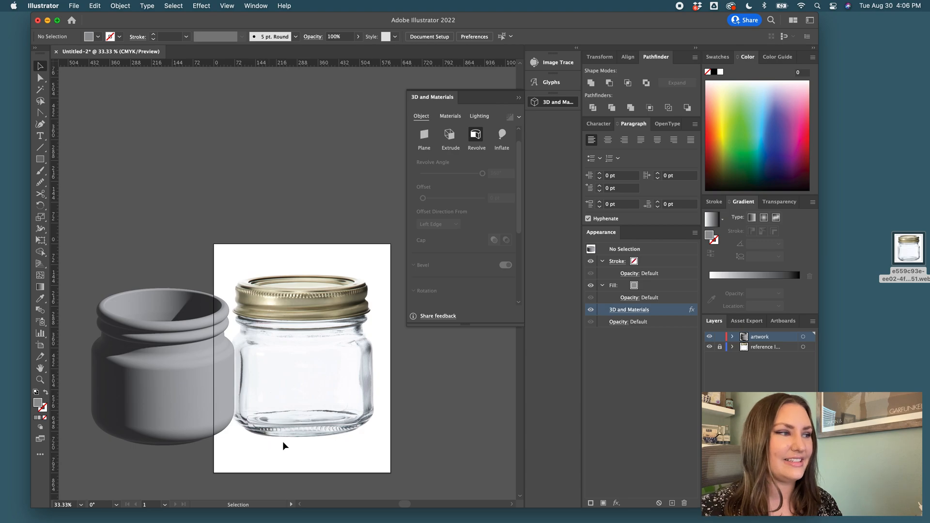
# - Paste a copy of the profile and reflect it to complete the jar silhouette
pyautogui.moveTo(161, 350); pyautogui.dragTo(439, 350)
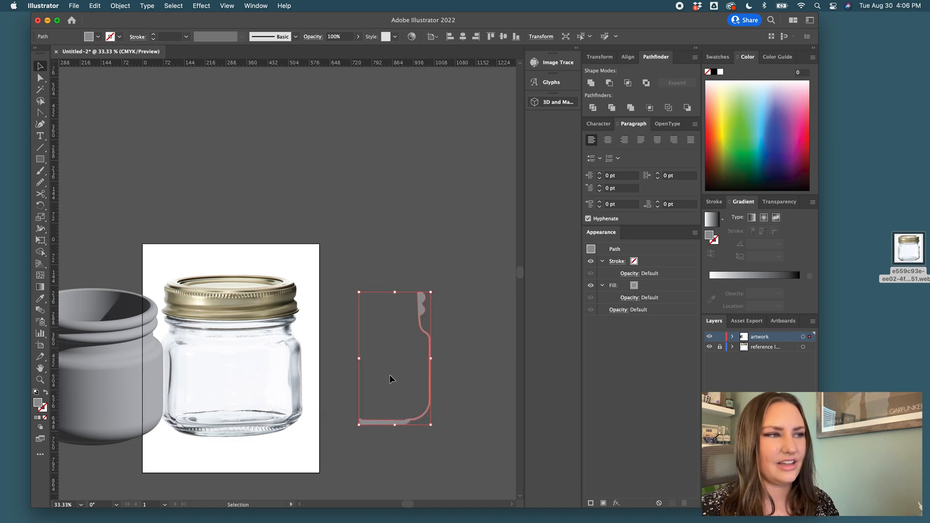
pyautogui.click(410, 440)
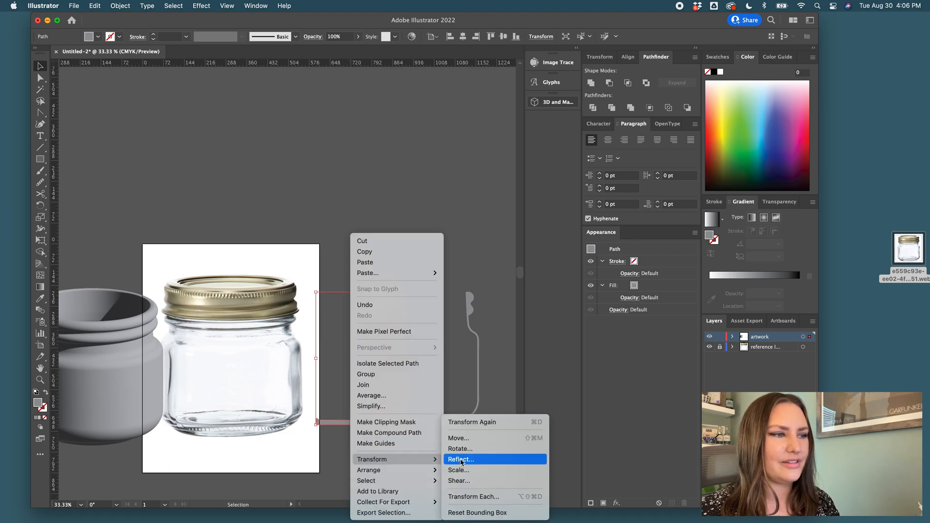
pyautogui.click(461, 460)
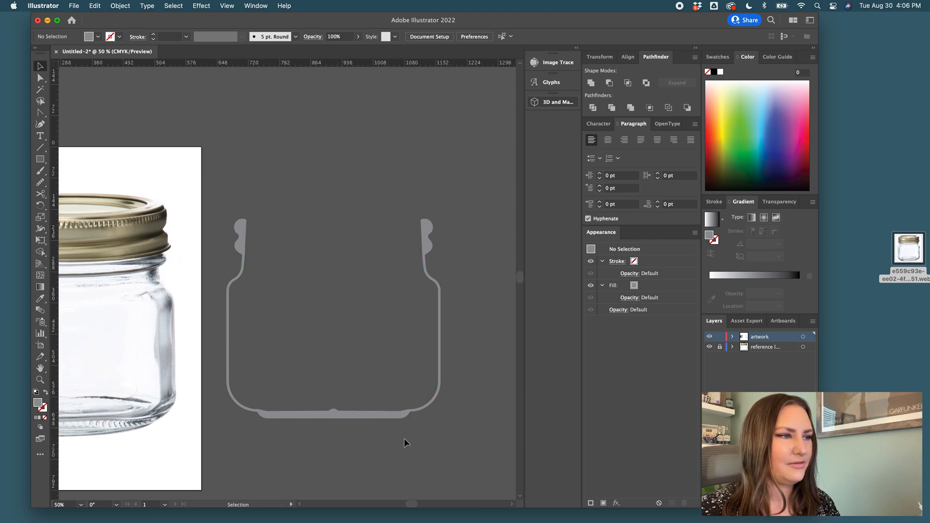
# - Draw a large circle with a 1 pt stroke and no fill beside the jar photo
pyautogui.click(40, 159)
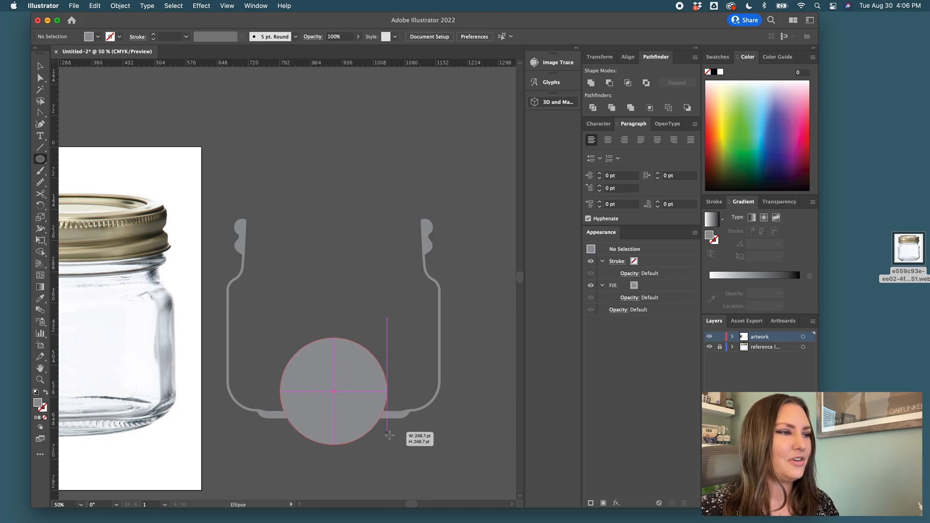
pyautogui.moveTo(389, 435); pyautogui.dragTo(411, 451)
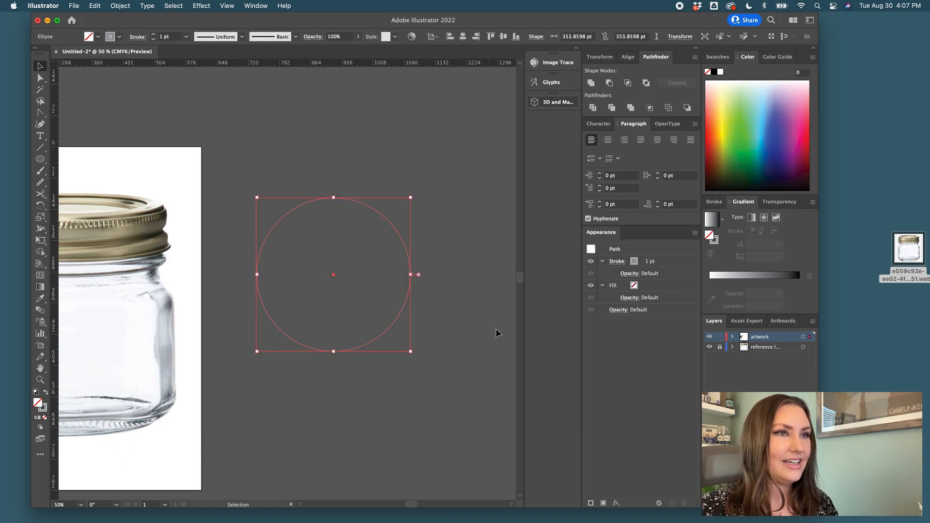
# - Make the circle's stroke 15 pt and dashed, with 6 pt dashes and 20 pt gaps
pyautogui.click(714, 202)
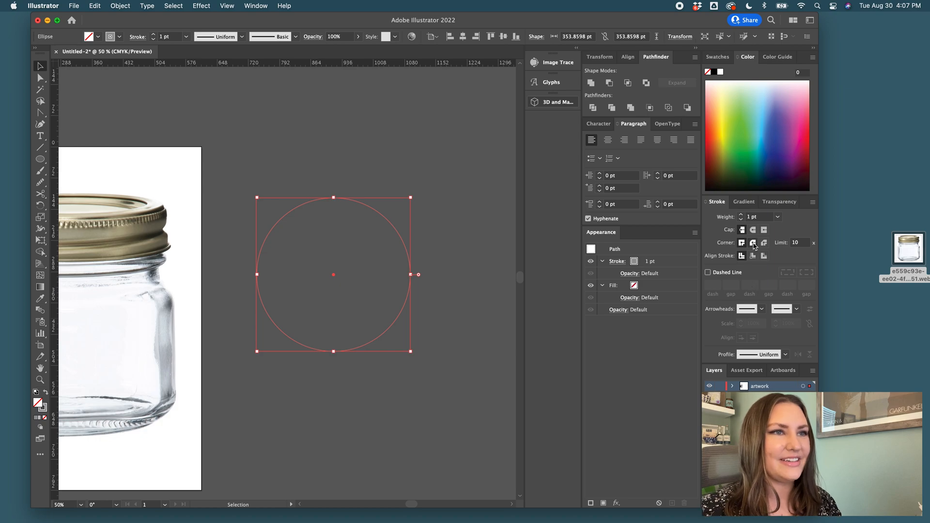
pyautogui.click(741, 214)
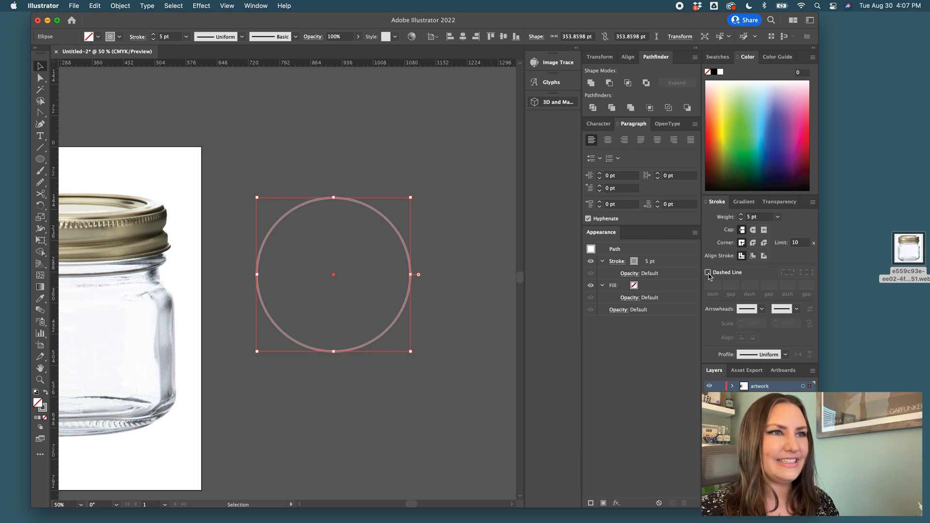
pyautogui.click(707, 272)
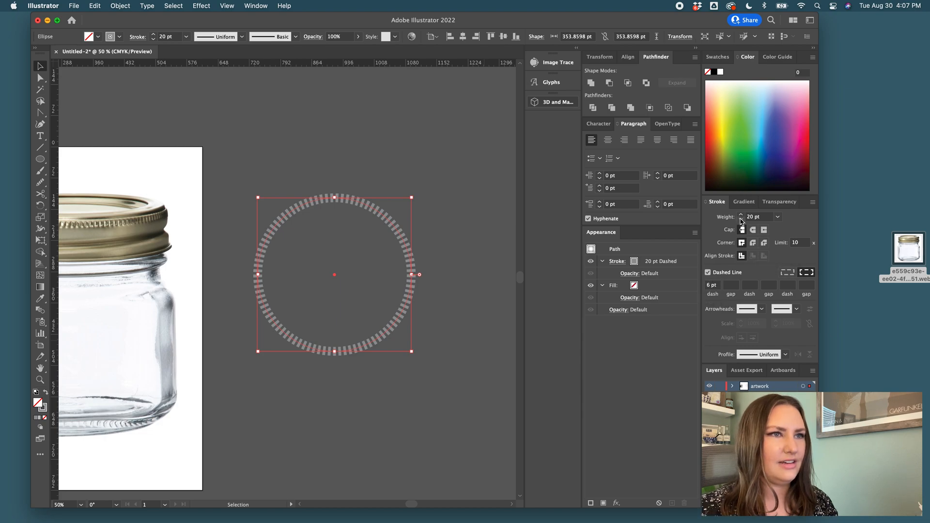
pyautogui.click(741, 215)
pyautogui.write('15')
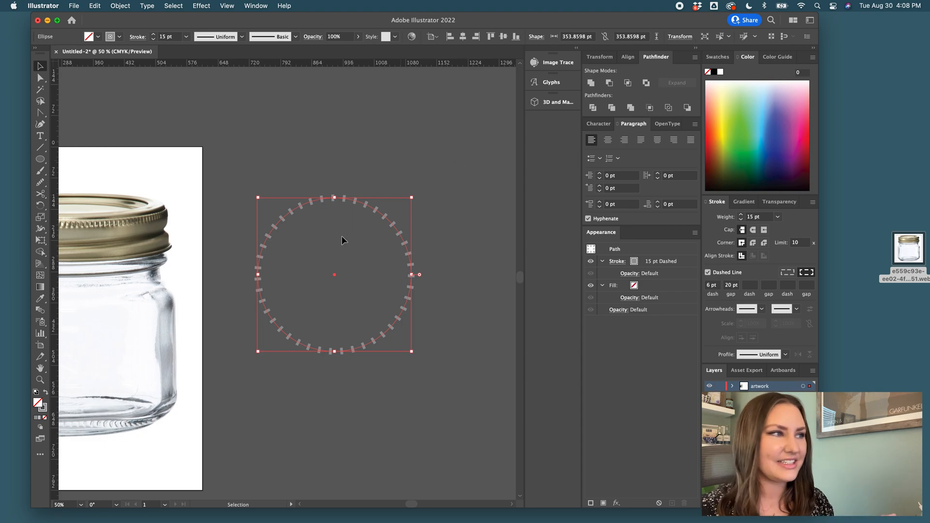
pyautogui.moveTo(466, 204)
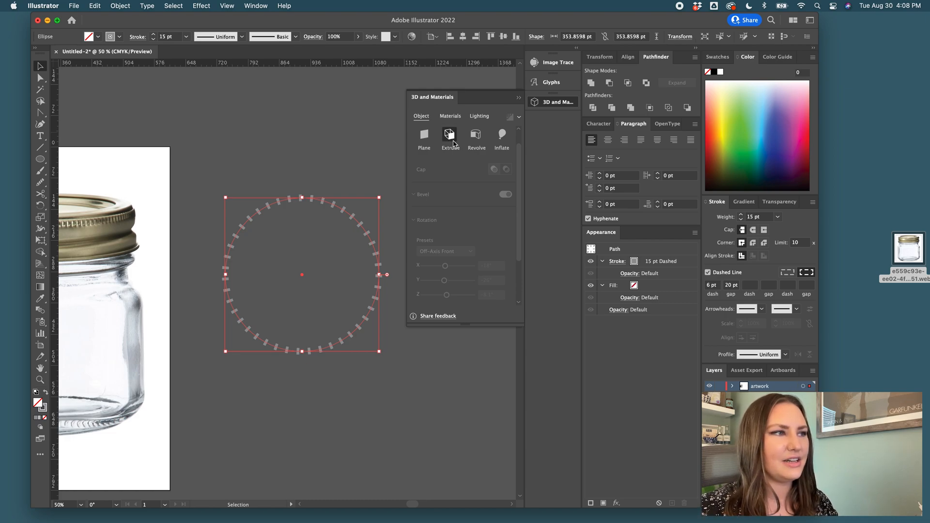
# - Extrude the dashed ring in 3D and revolve the jar profile 360° from the left edge
pyautogui.click(450, 135)
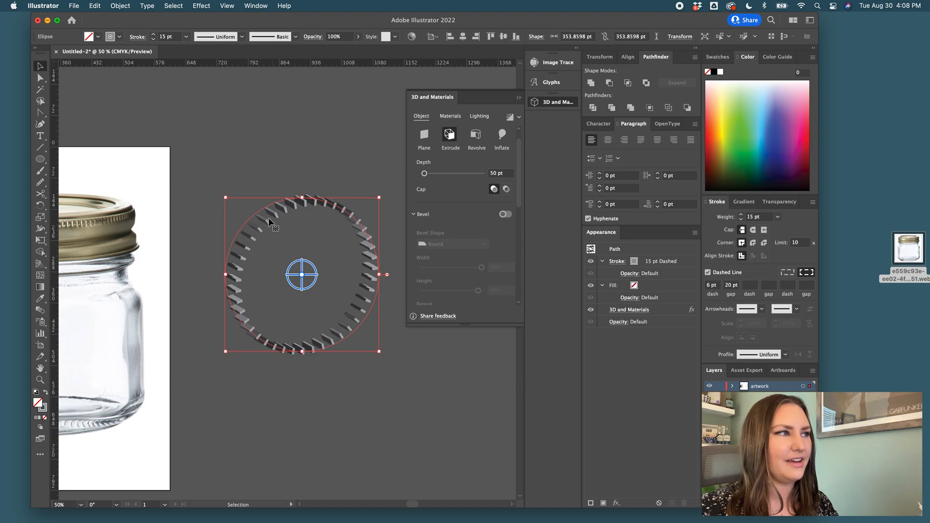
pyautogui.moveTo(471, 254)
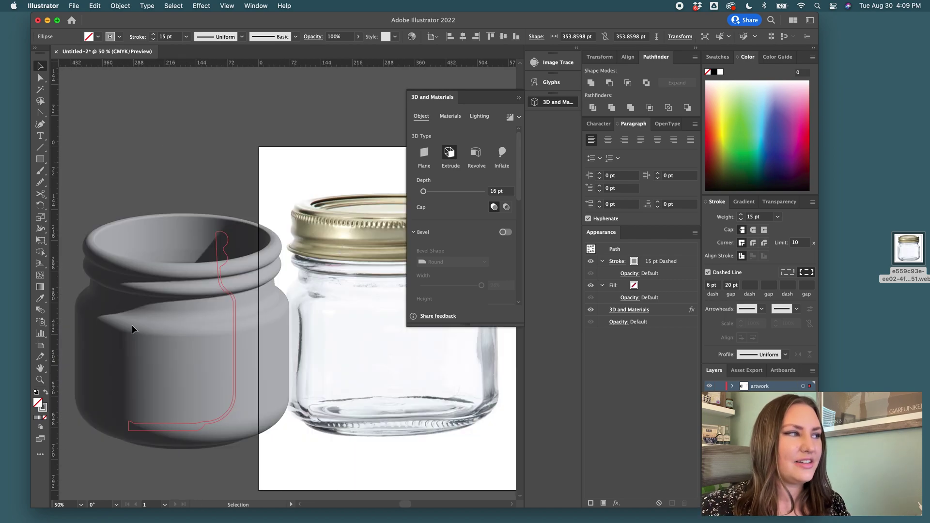
pyautogui.click(476, 153)
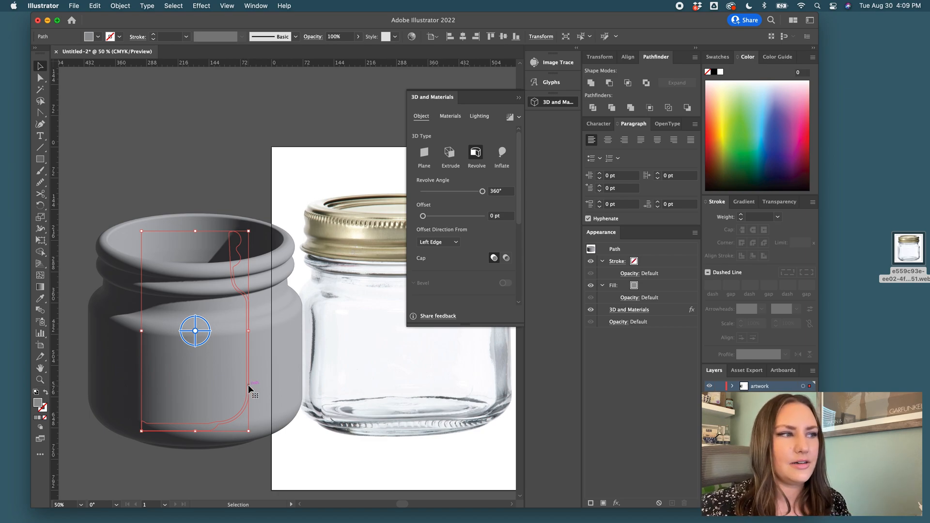
pyautogui.moveTo(254, 391)
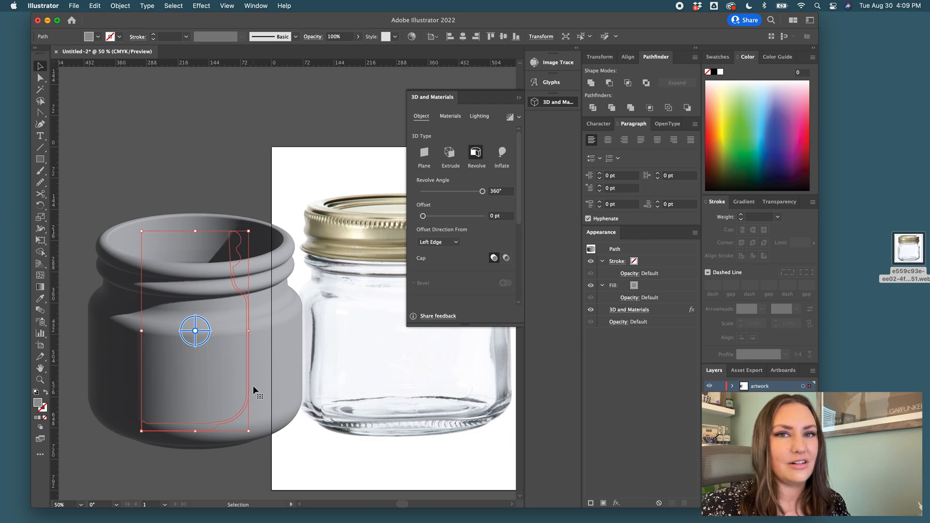
pyautogui.moveTo(253, 380)
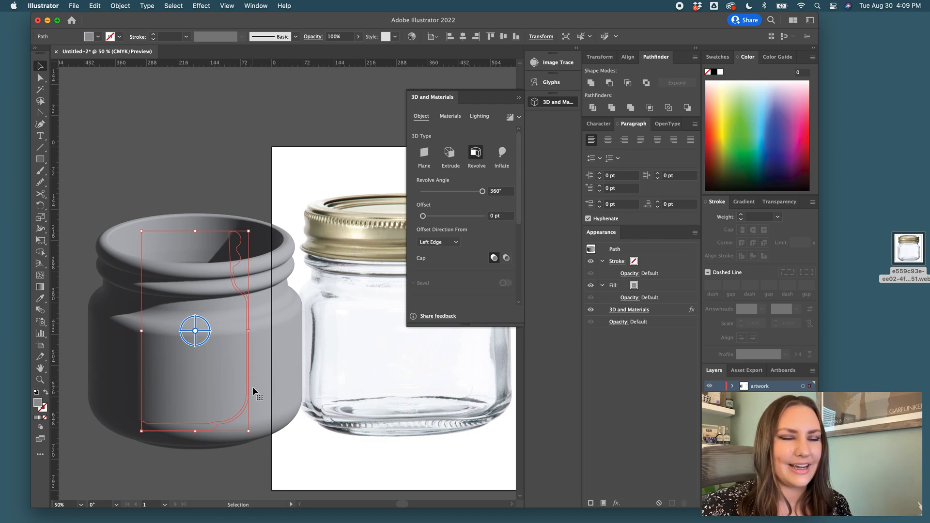
pyautogui.moveTo(265, 393)
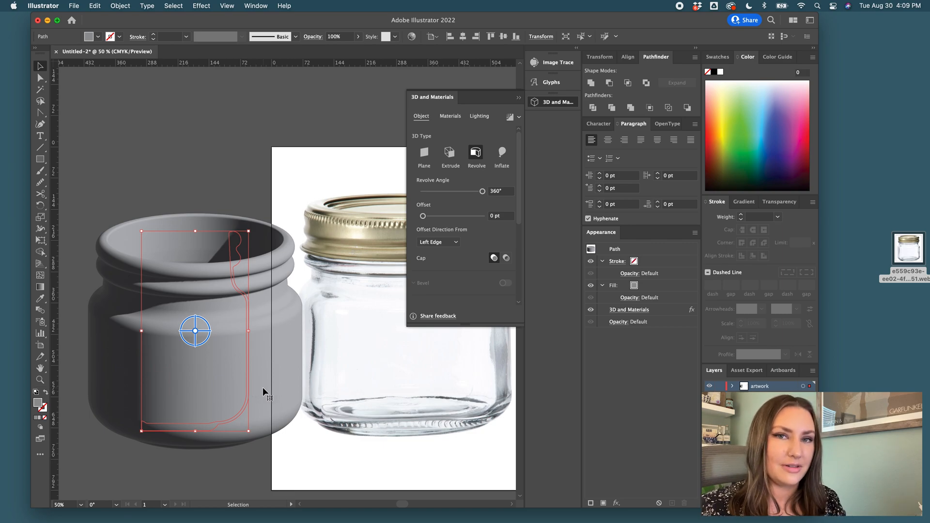
pyautogui.moveTo(249, 390)
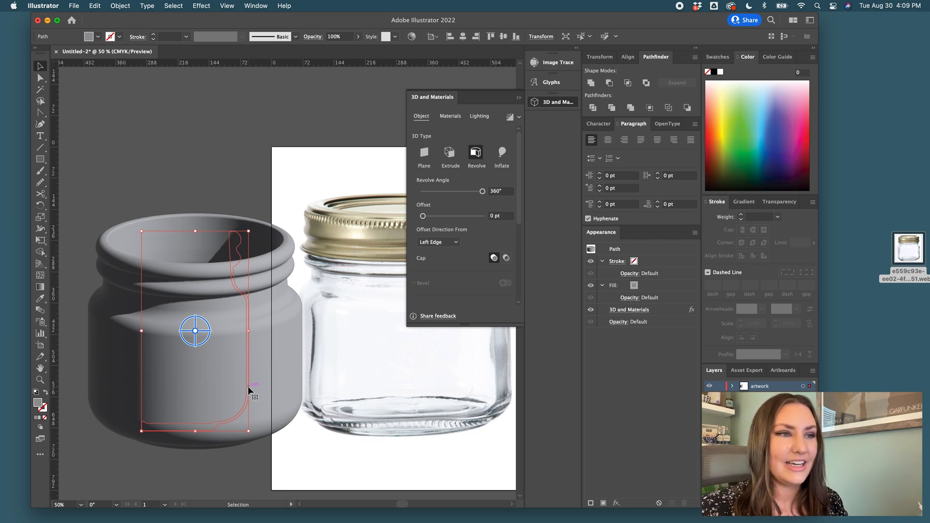
pyautogui.click(40, 77)
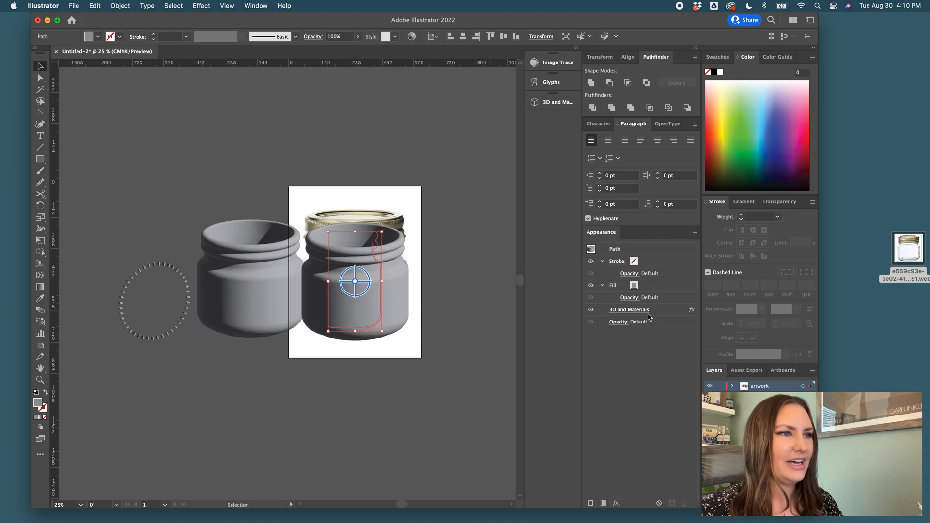
# - Draw a rectangle across the top of the photo jar's lid
pyautogui.click(629, 310)
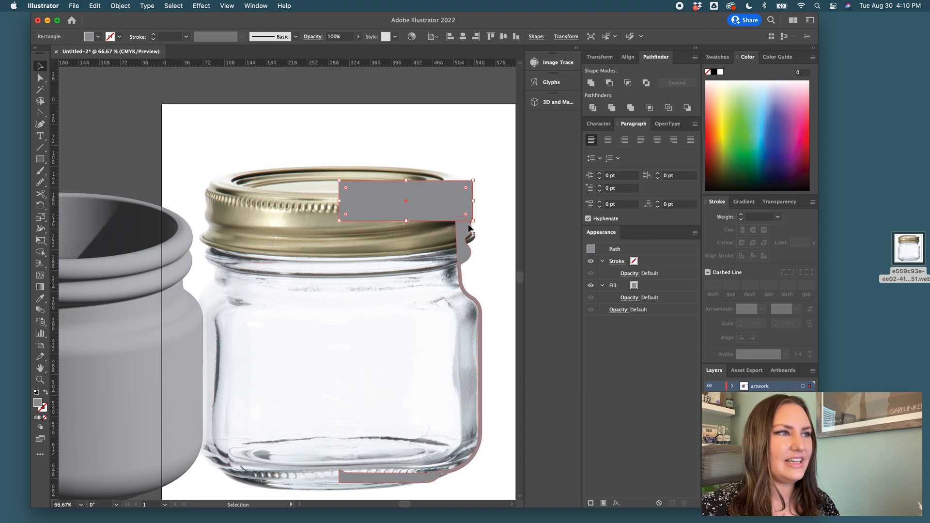
pyautogui.moveTo(467, 236)
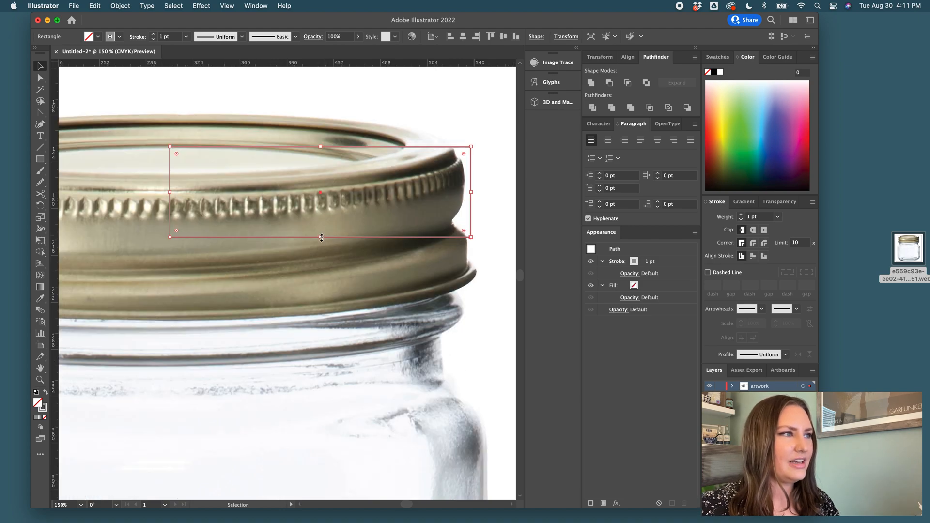
# - Stretch the rectangle over the lid and round its top corner along the outer ridge
pyautogui.moveTo(321, 237); pyautogui.dragTo(324, 285)
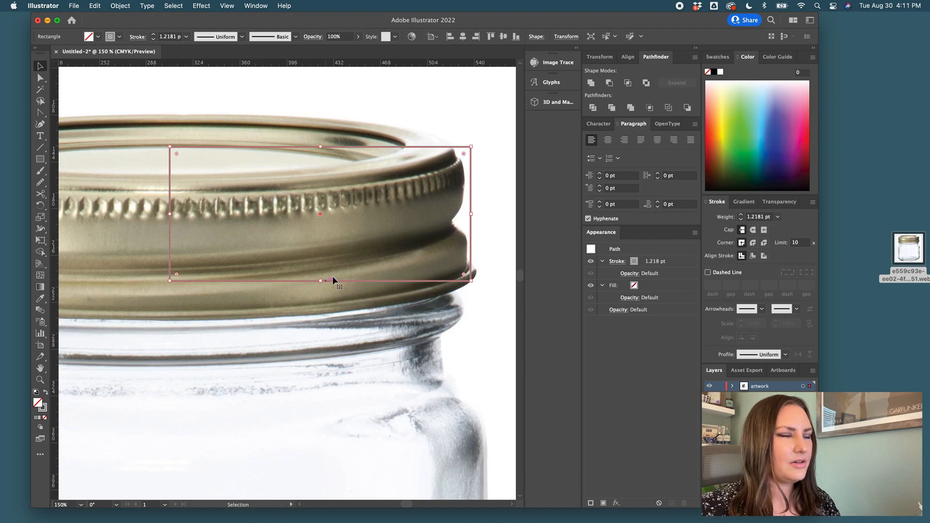
pyautogui.moveTo(478, 283)
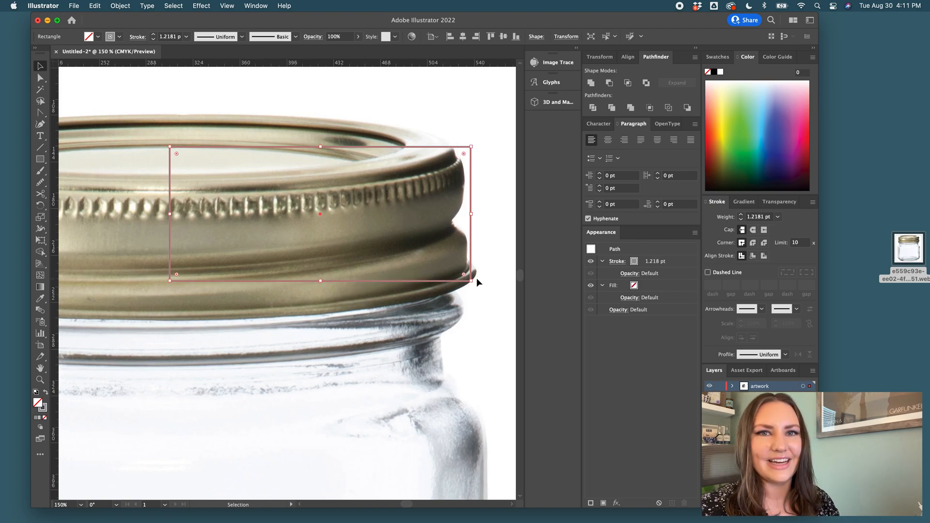
pyautogui.moveTo(398, 294)
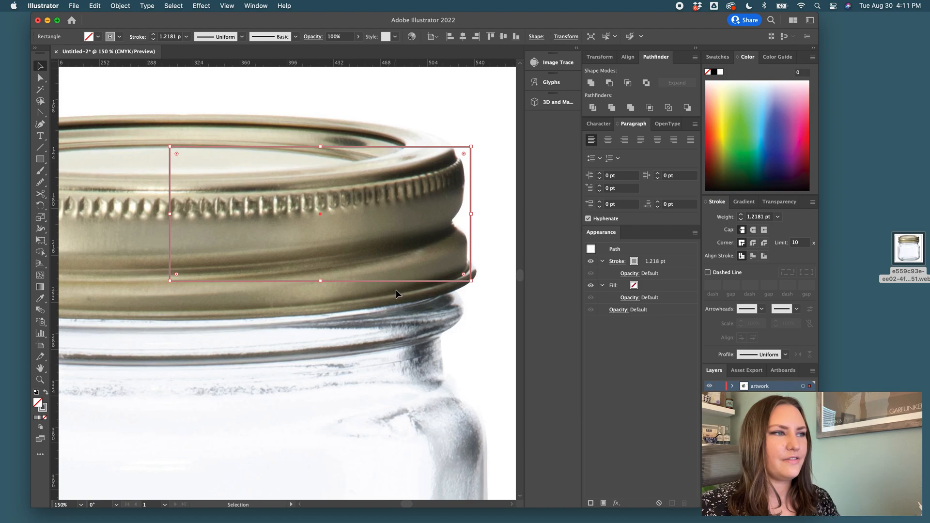
pyautogui.moveTo(482, 281)
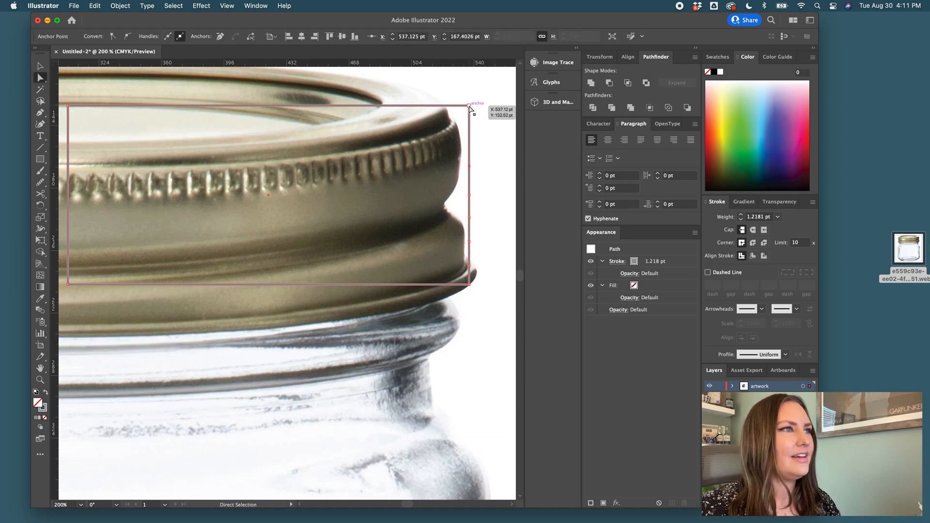
pyautogui.moveTo(470, 106); pyautogui.dragTo(447, 110)
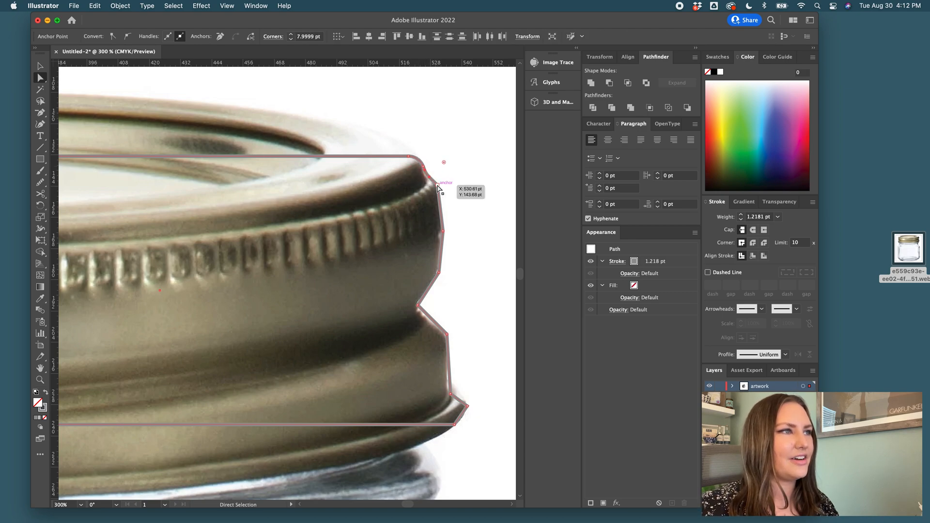
pyautogui.moveTo(443, 162); pyautogui.dragTo(421, 205)
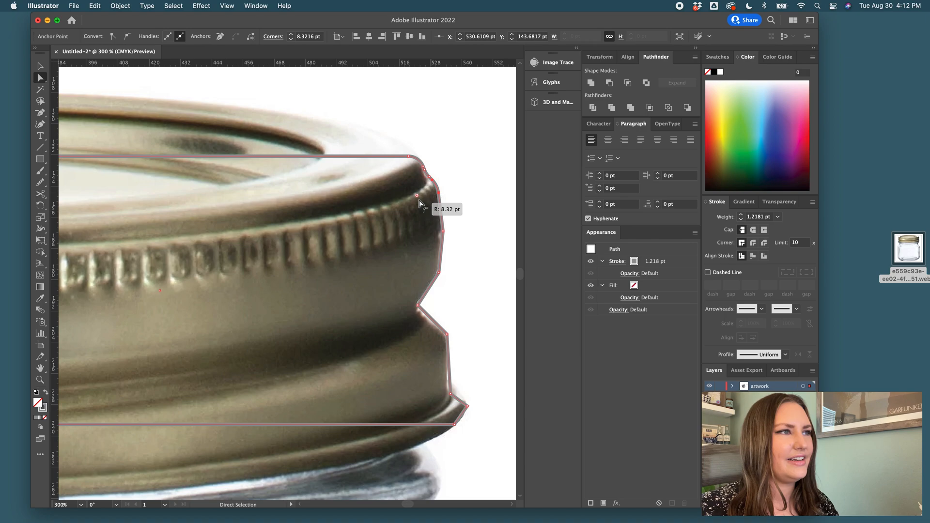
pyautogui.moveTo(417, 195); pyautogui.dragTo(441, 232)
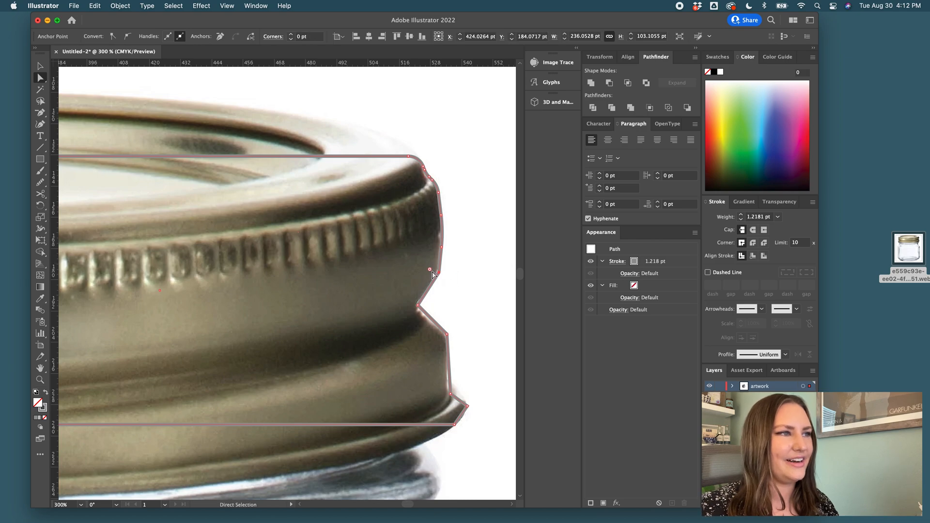
pyautogui.moveTo(430, 269); pyautogui.dragTo(383, 254)
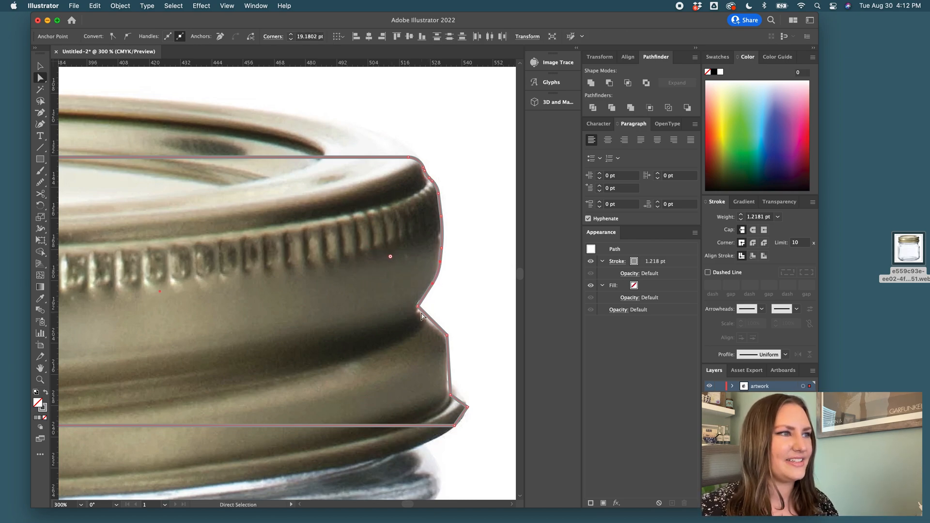
# - Round the stepped notch and bottom corners to follow the lid's lower bulge and lip
pyautogui.moveTo(421, 315); pyautogui.dragTo(444, 306)
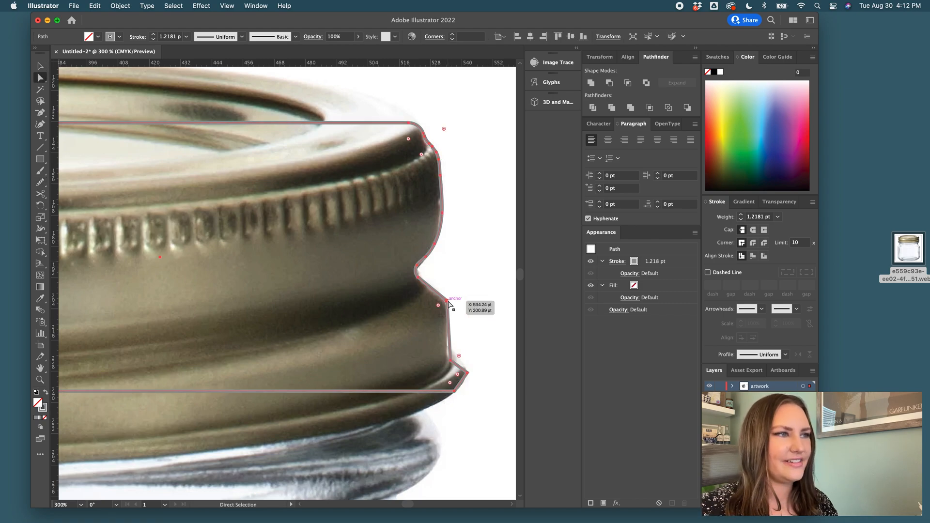
pyautogui.moveTo(439, 308); pyautogui.dragTo(455, 369)
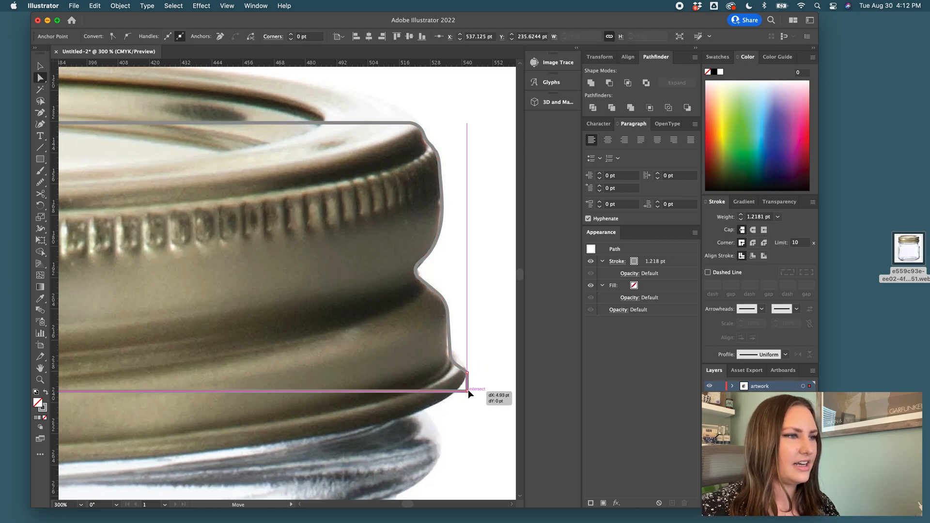
pyautogui.moveTo(468, 391); pyautogui.dragTo(468, 394)
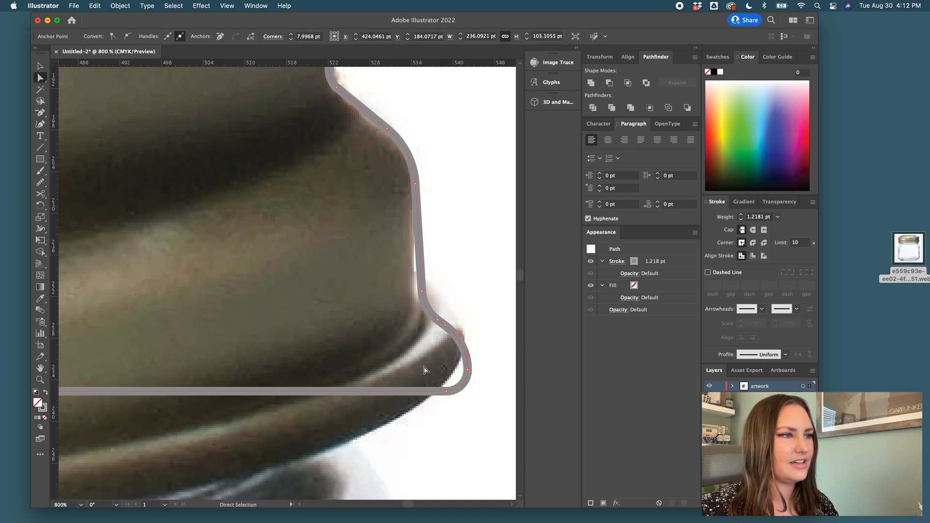
pyautogui.moveTo(460, 333); pyautogui.dragTo(433, 361)
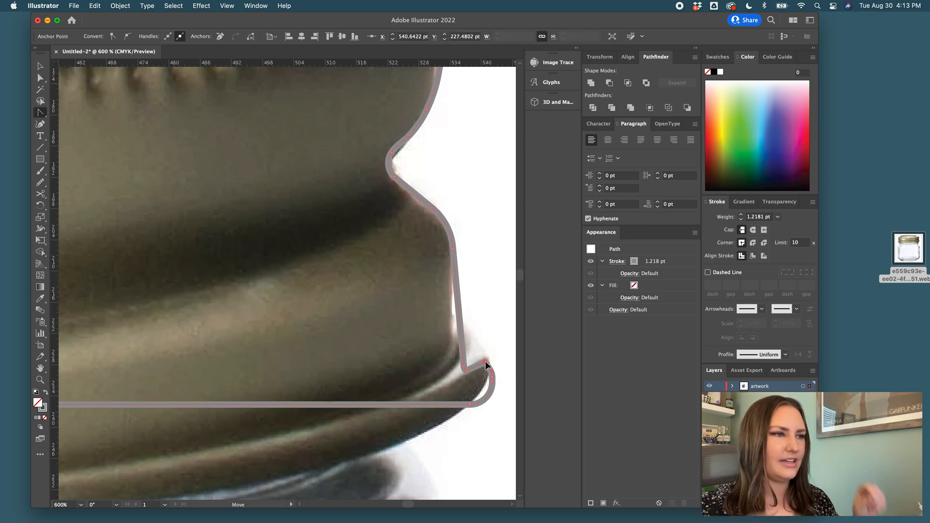
pyautogui.moveTo(486, 365); pyautogui.dragTo(497, 370)
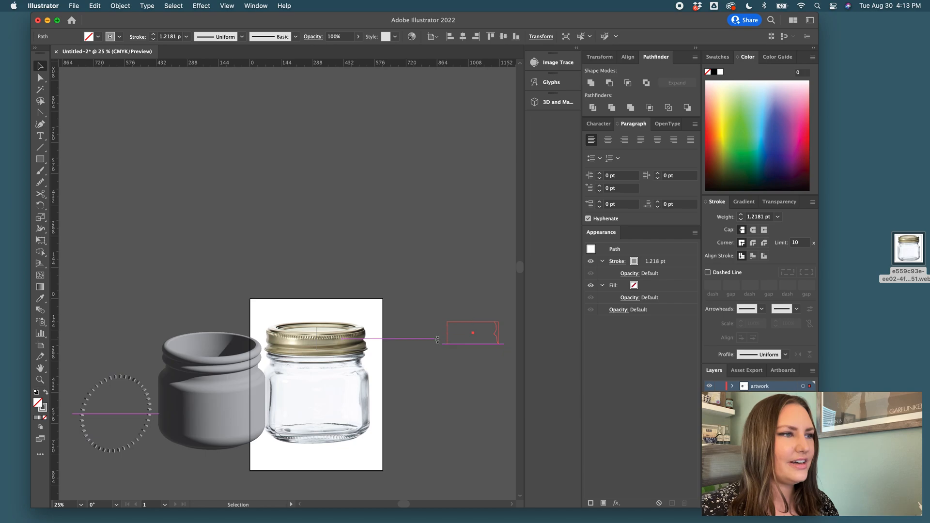
# - Move the lid outline aside and draw a large circle with a finely dashed stroke
pyautogui.moveTo(473, 333); pyautogui.dragTo(449, 345)
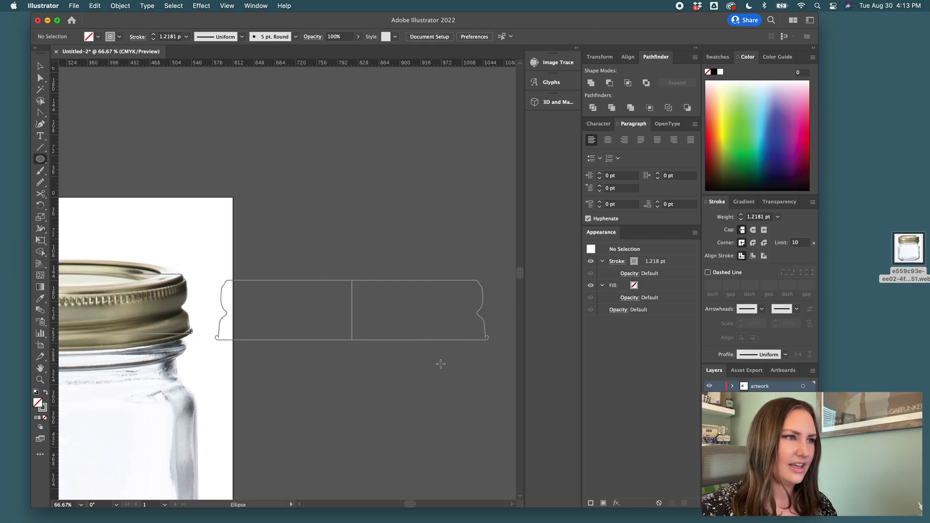
pyautogui.moveTo(350, 294); pyautogui.dragTo(468, 359)
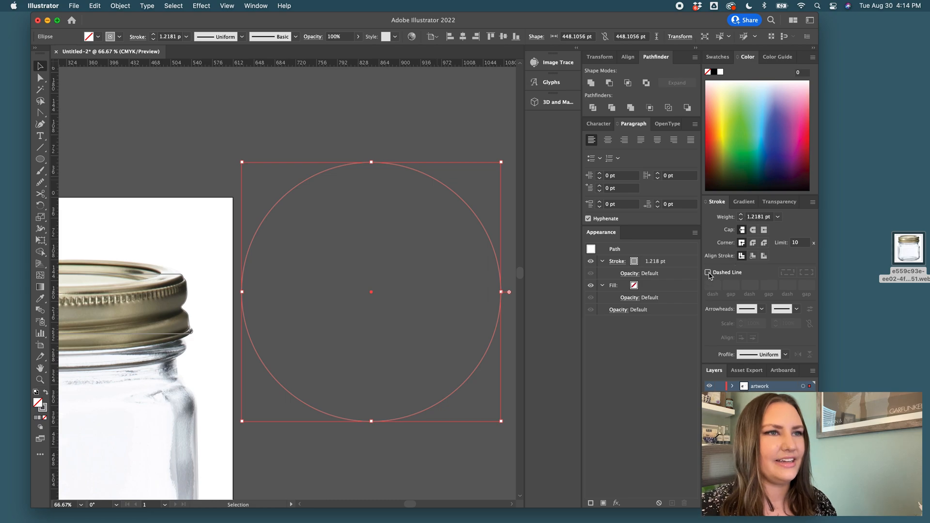
pyautogui.click(707, 273)
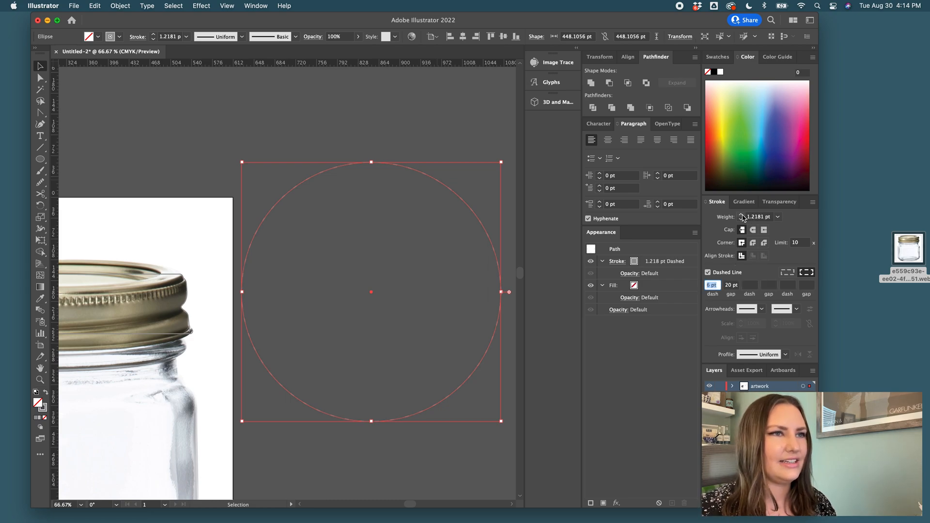
pyautogui.write('10 pt')
pyautogui.click(732, 285)
pyautogui.write('8')
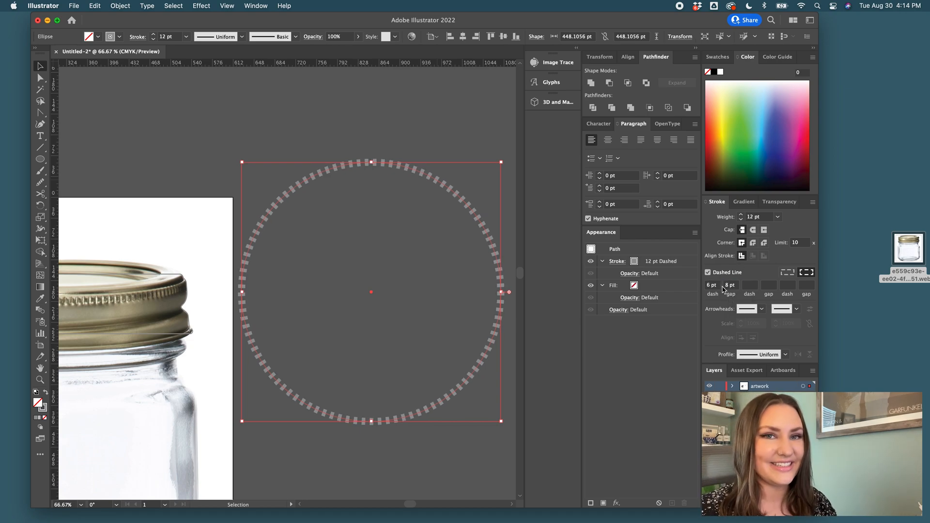
pyautogui.moveTo(730, 286)
pyautogui.write('3')
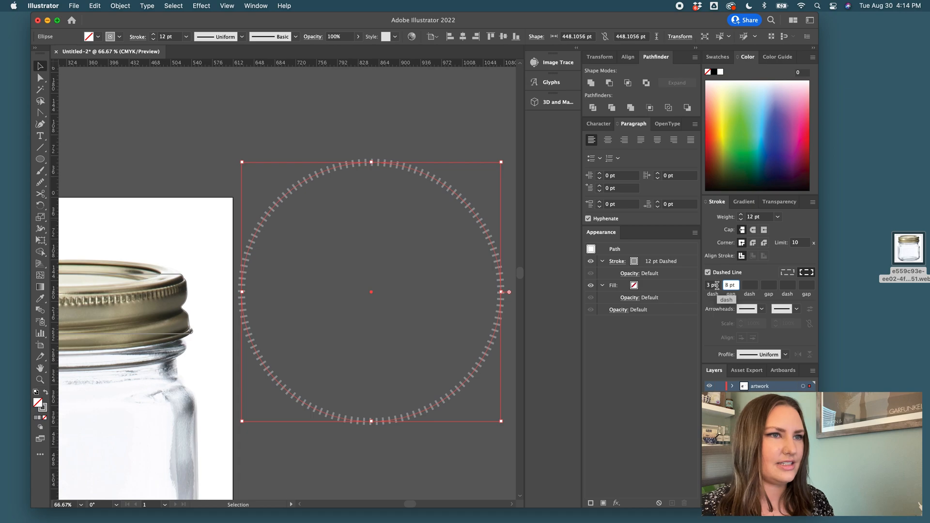
pyautogui.write('6')
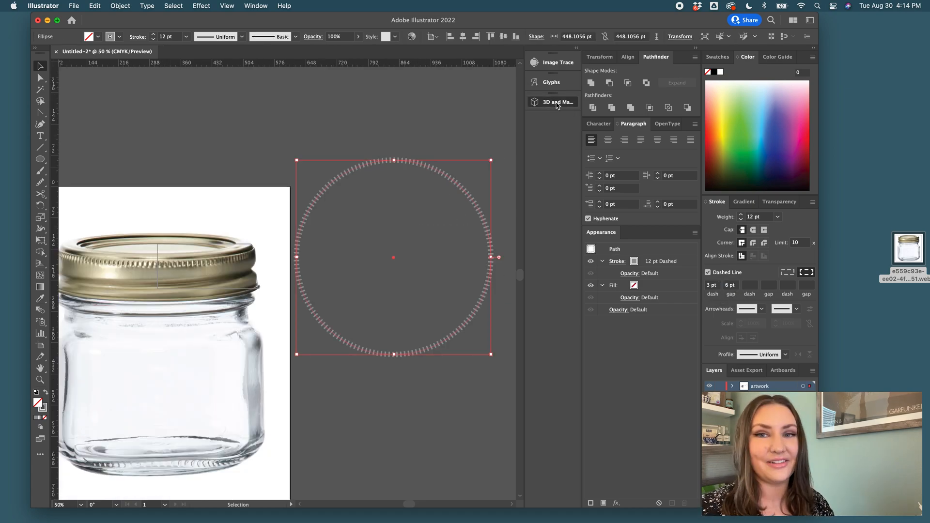
# - Extrude the fine dashed circle into a ribbed 3D band in 3D and Materials
pyautogui.click(557, 101)
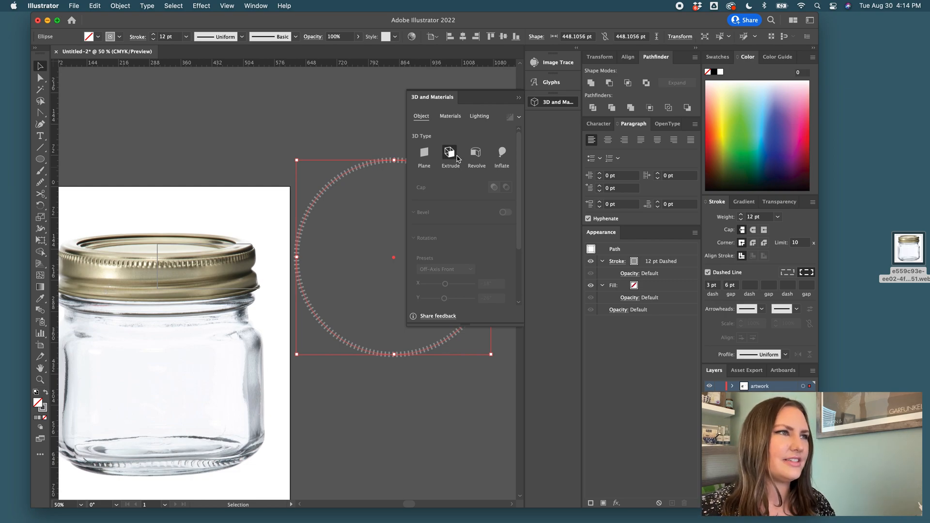
pyautogui.click(450, 152)
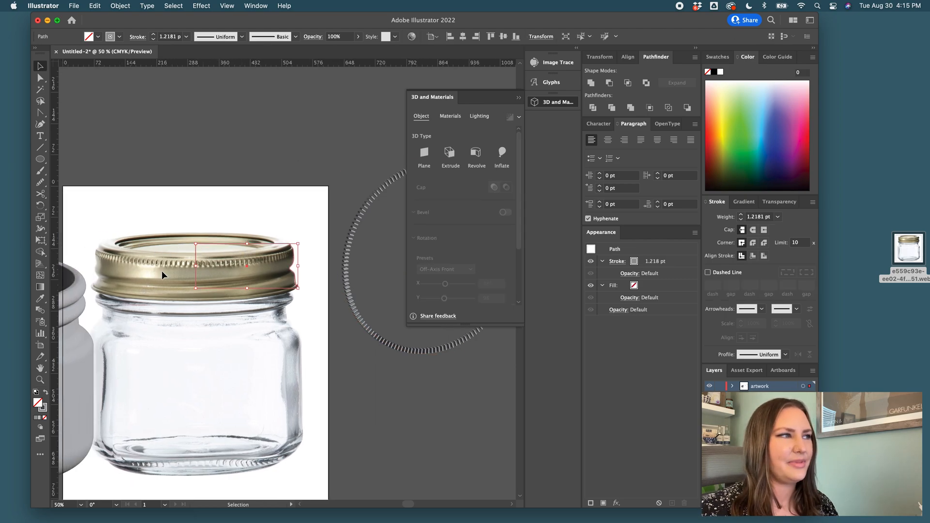
pyautogui.moveTo(267, 250)
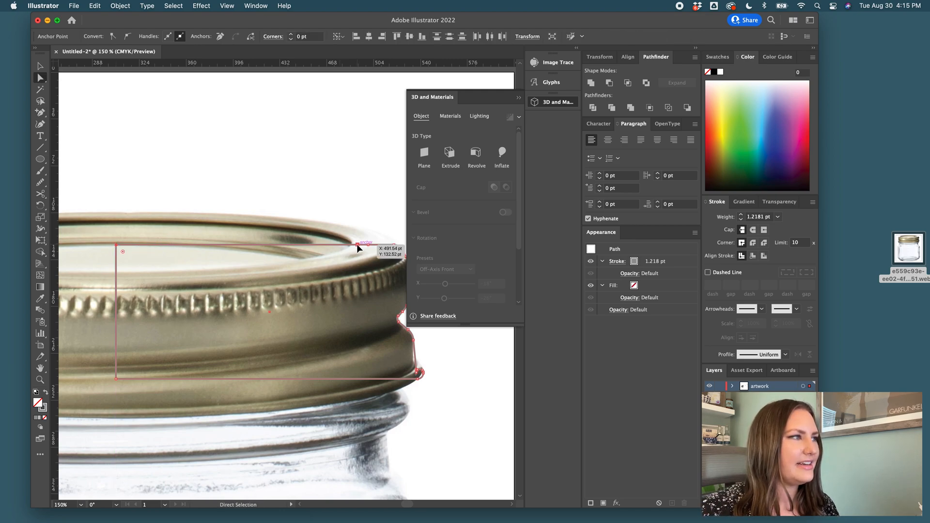
# - Nudge the lid profile's rim anchor points onto the photo's edge, then select the whole path
pyautogui.moveTo(362, 246); pyautogui.dragTo(355, 241)
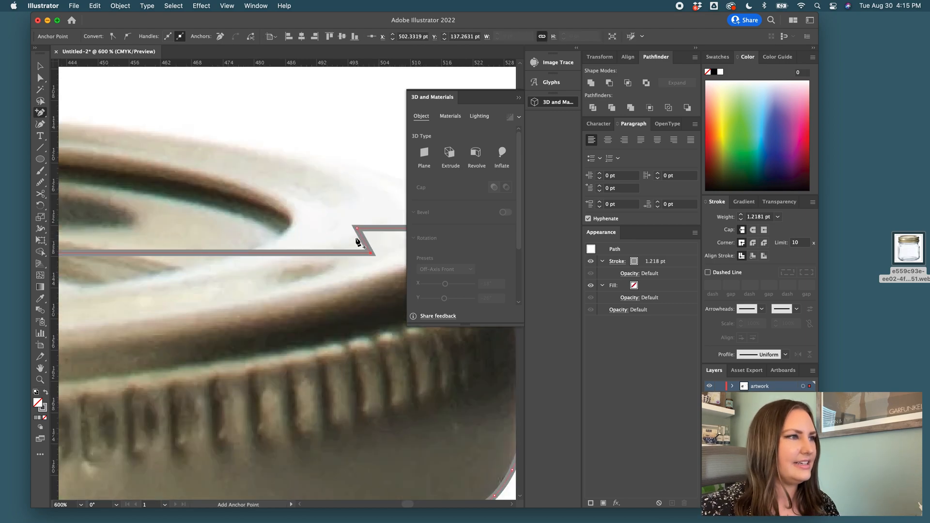
pyautogui.moveTo(361, 243); pyautogui.dragTo(356, 243)
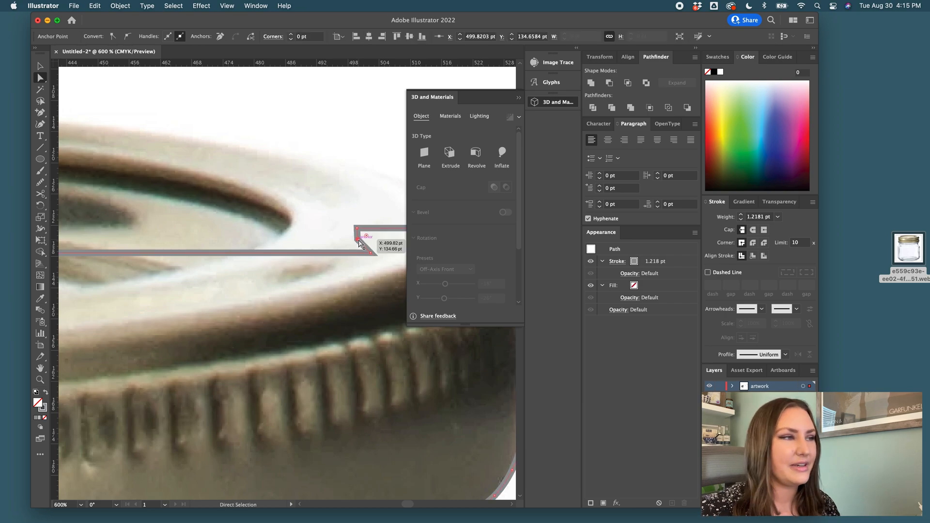
pyautogui.moveTo(356, 230); pyautogui.dragTo(371, 243)
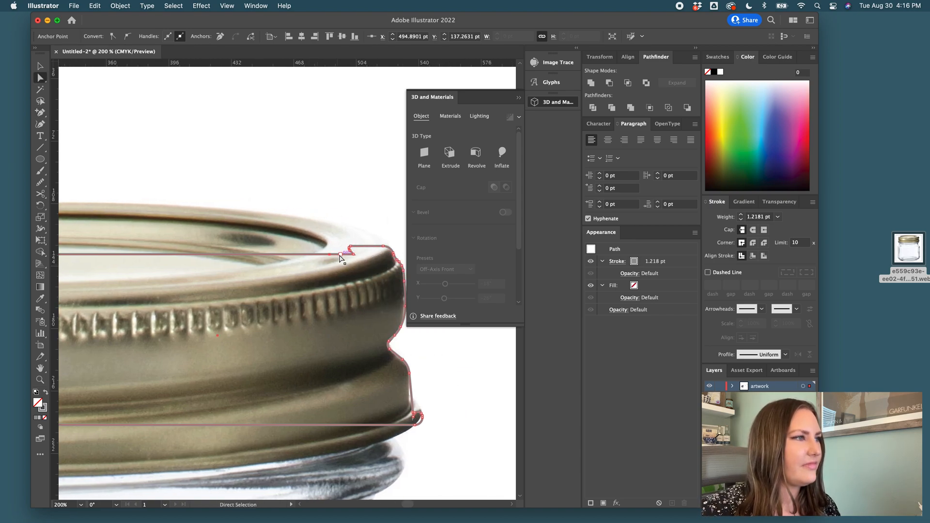
pyautogui.moveTo(347, 256); pyautogui.dragTo(343, 264)
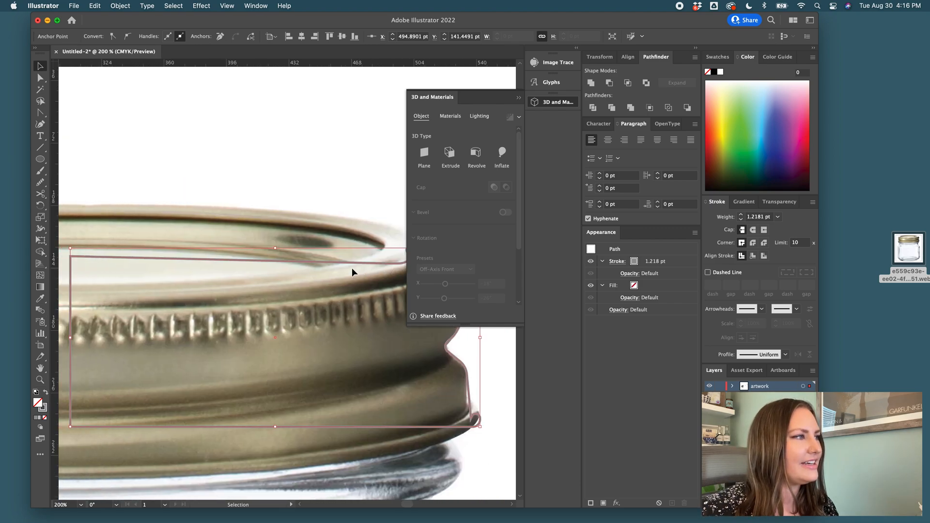
pyautogui.click(91, 258)
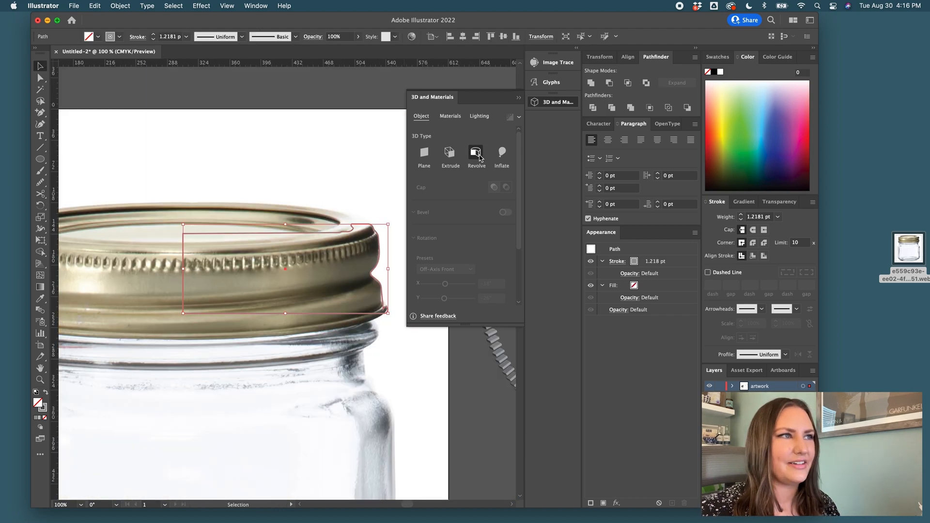
# - Revolve the lid profile path into a gray 3D lid above the photo lid
pyautogui.click(476, 153)
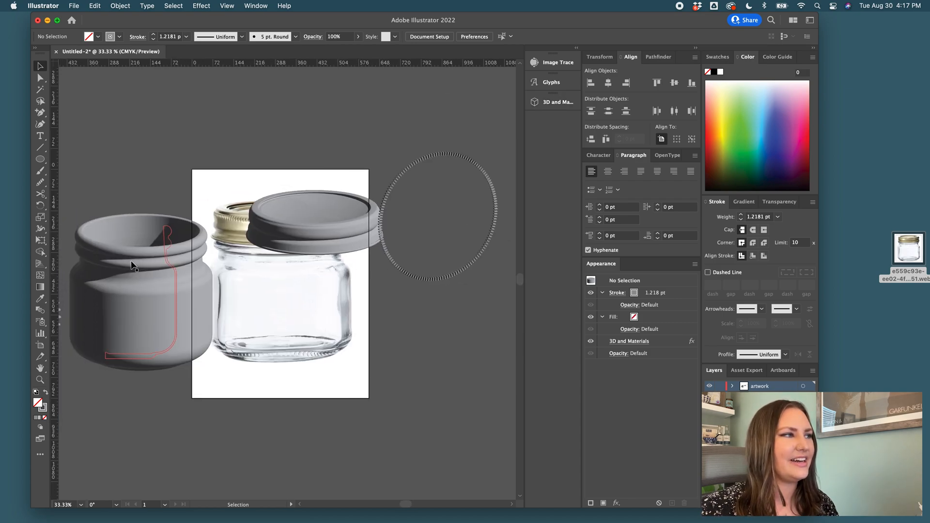
# - Add the 3D jar to the export assets with File > Export Selection
pyautogui.click(74, 6)
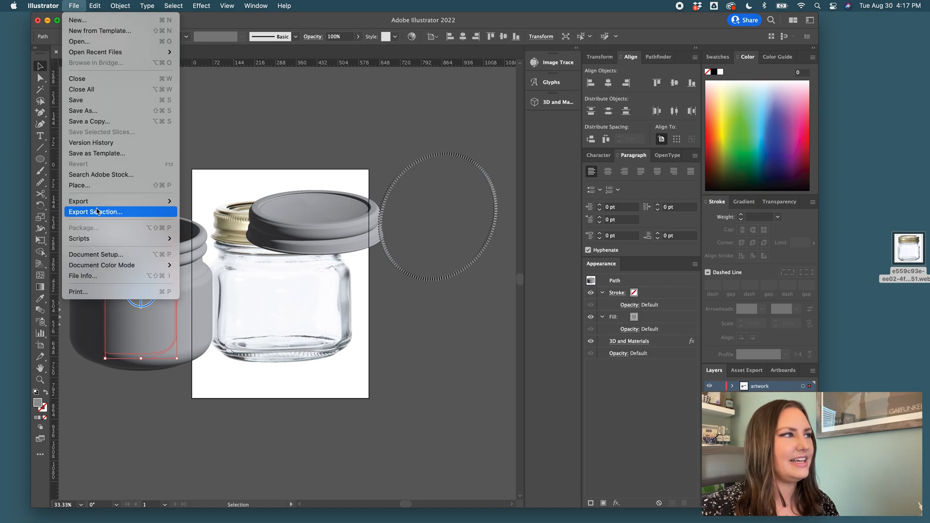
pyautogui.click(96, 212)
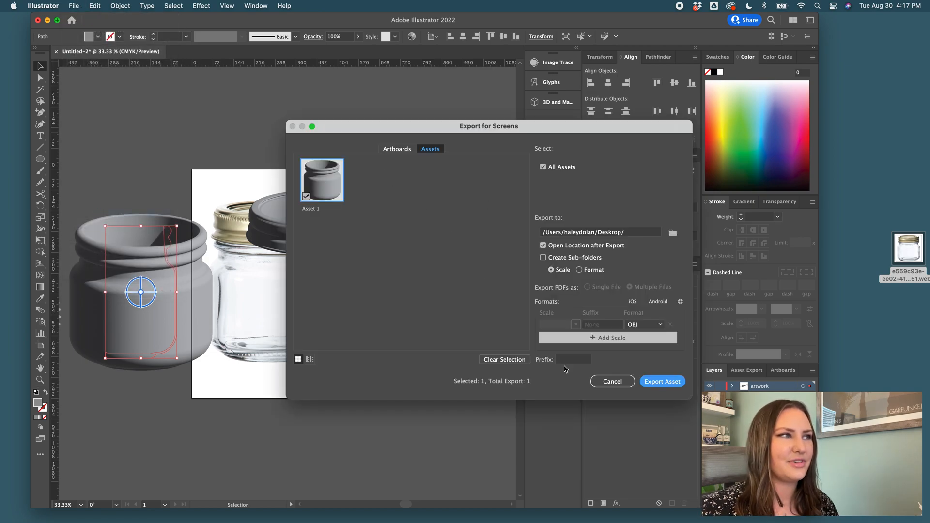
pyautogui.click(612, 381)
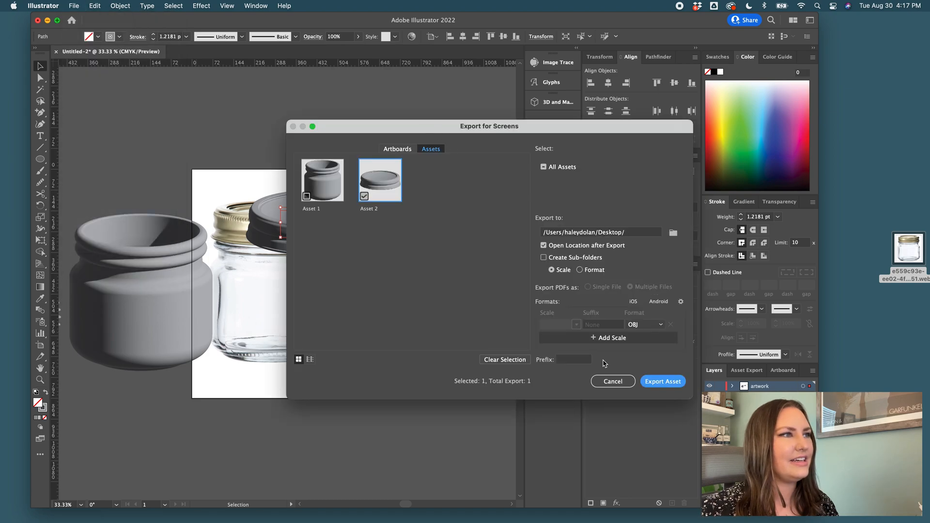
pyautogui.moveTo(618, 382)
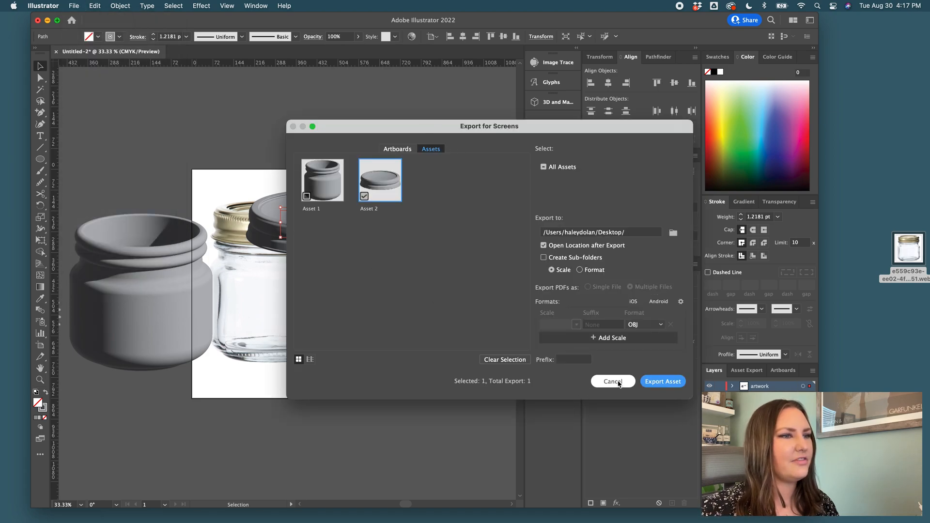
pyautogui.click(613, 381)
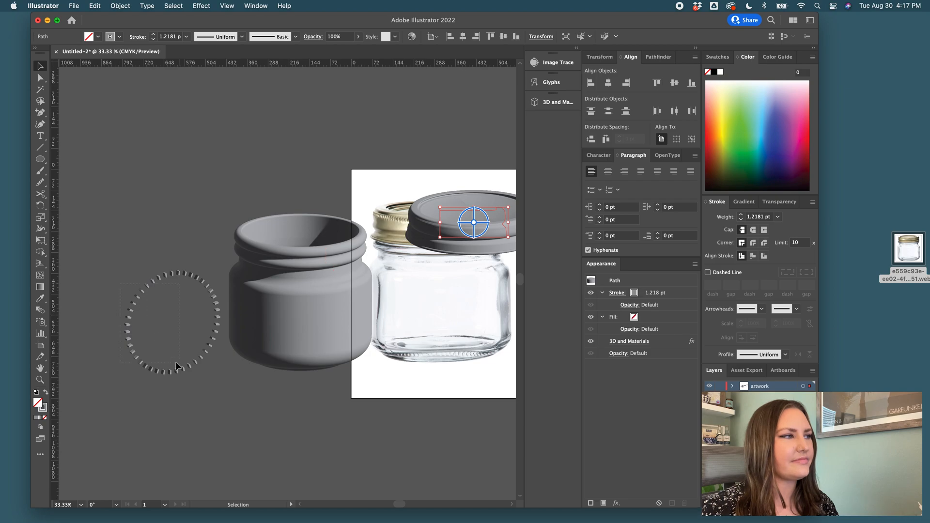
# - Add both dashed rings to the export assets the same way
pyautogui.click(73, 6)
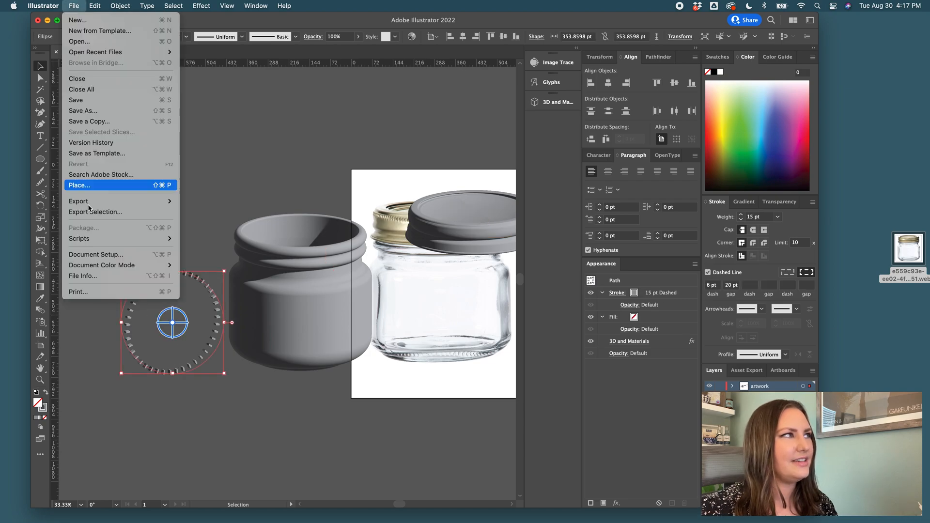
pyautogui.click(79, 201)
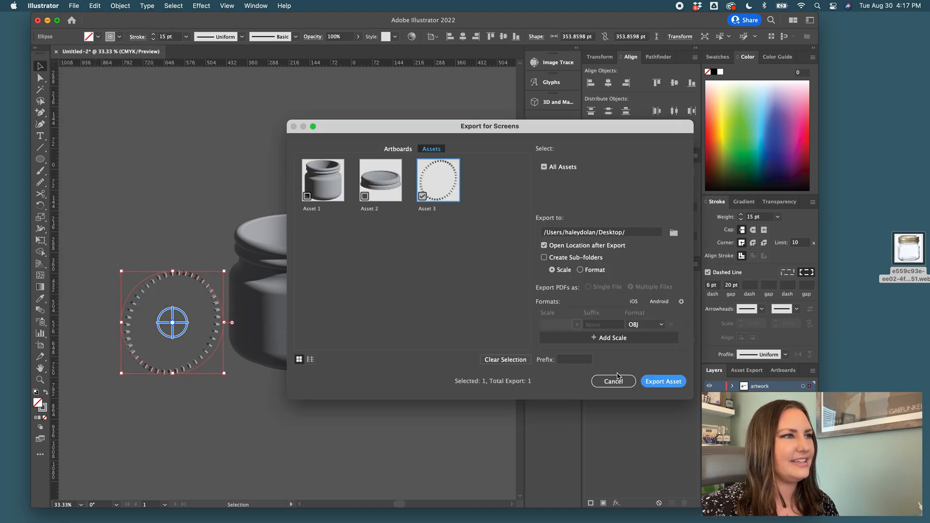
pyautogui.click(613, 381)
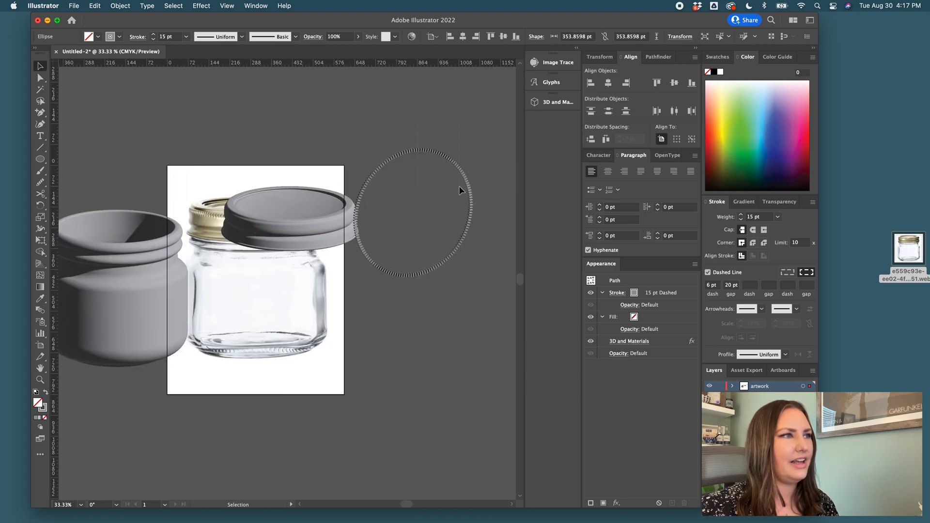
pyautogui.click(72, 6)
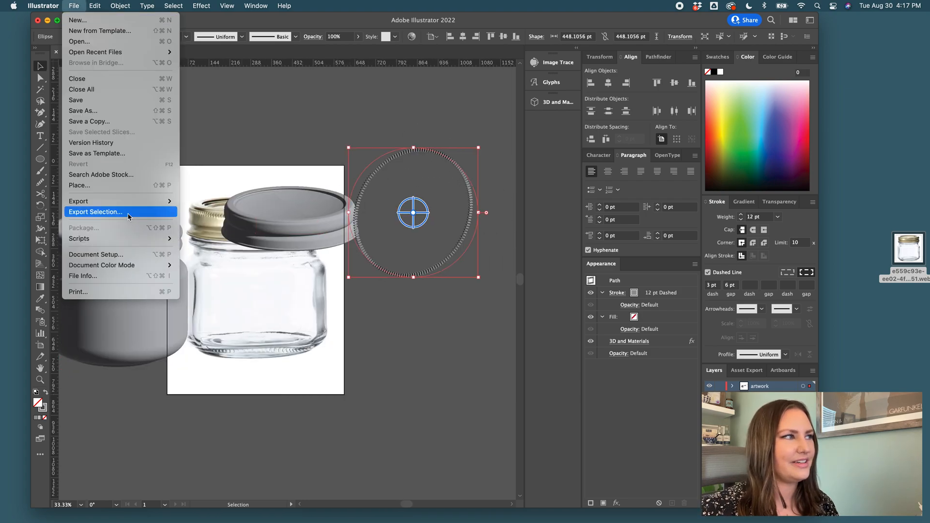
pyautogui.click(96, 212)
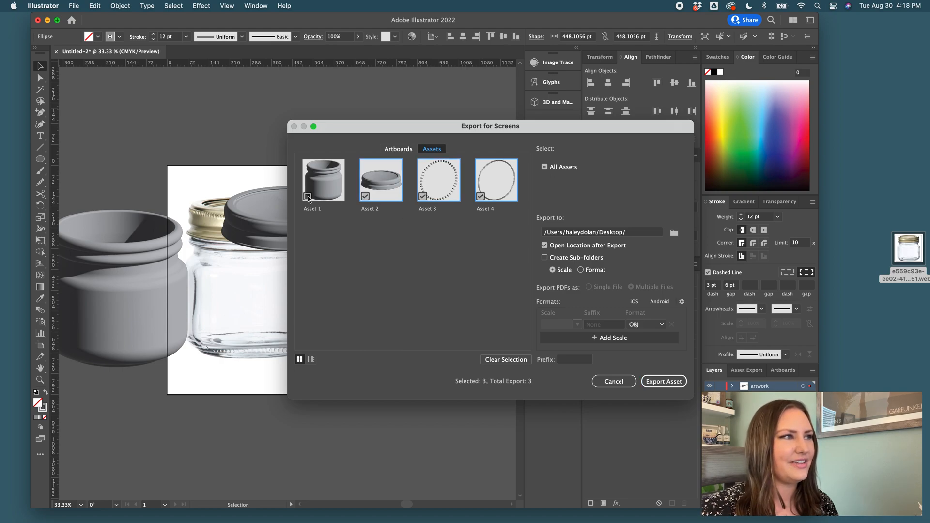
# - Select all four assets, rename them jar, lid, jar-dots and lid-dots, and export them in OBJ format
pyautogui.click(306, 196)
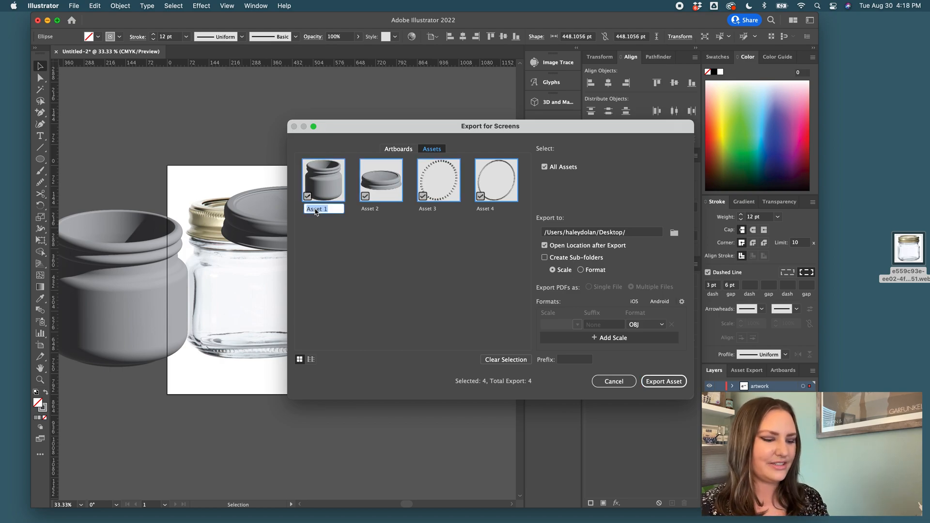
pyautogui.write('jar')
pyautogui.click(381, 209)
pyautogui.write('lid')
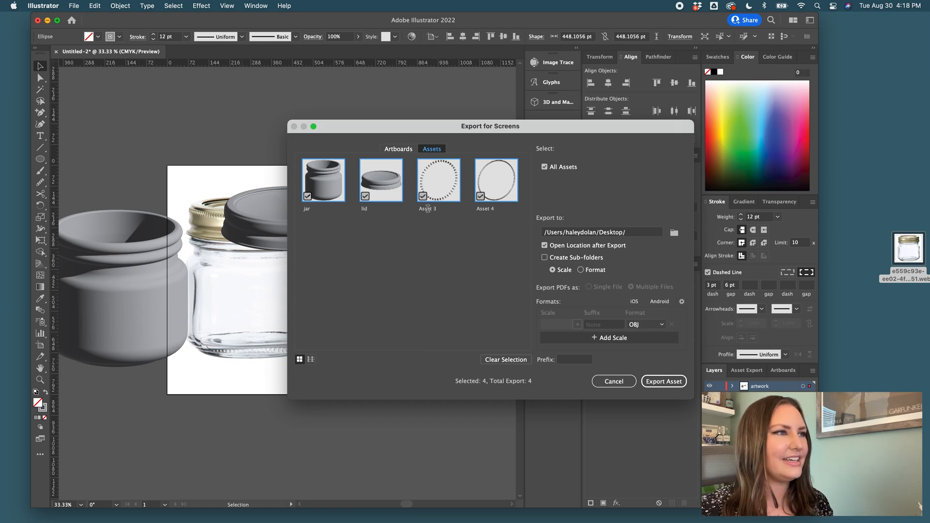
pyautogui.write('jar-dots')
pyautogui.write('lid-dots')
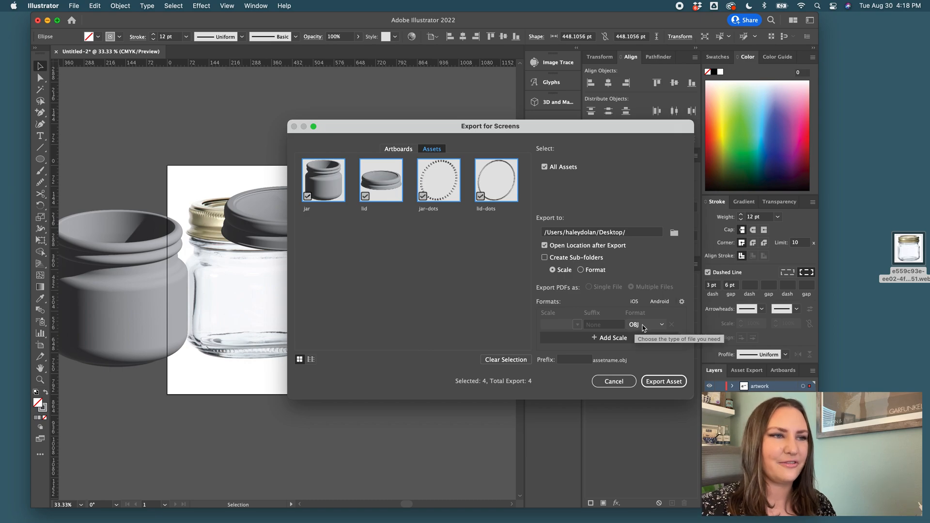
pyautogui.click(664, 381)
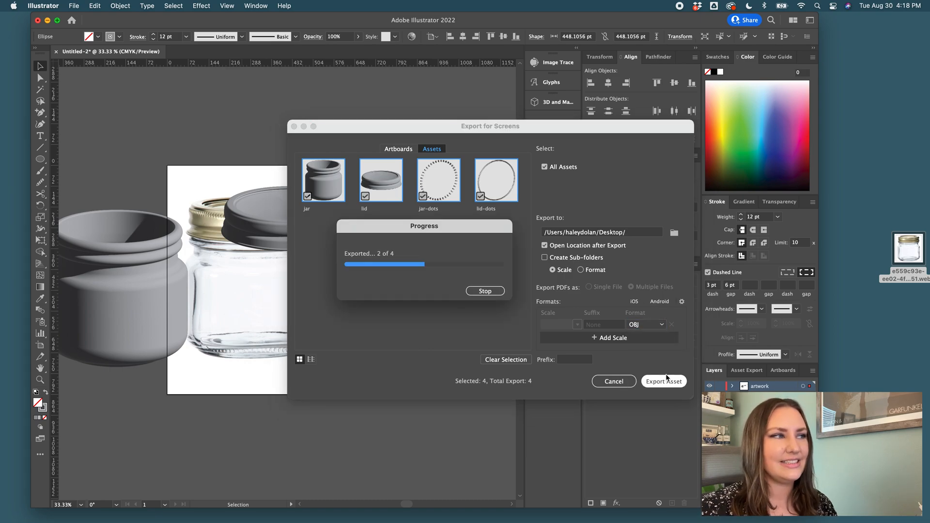